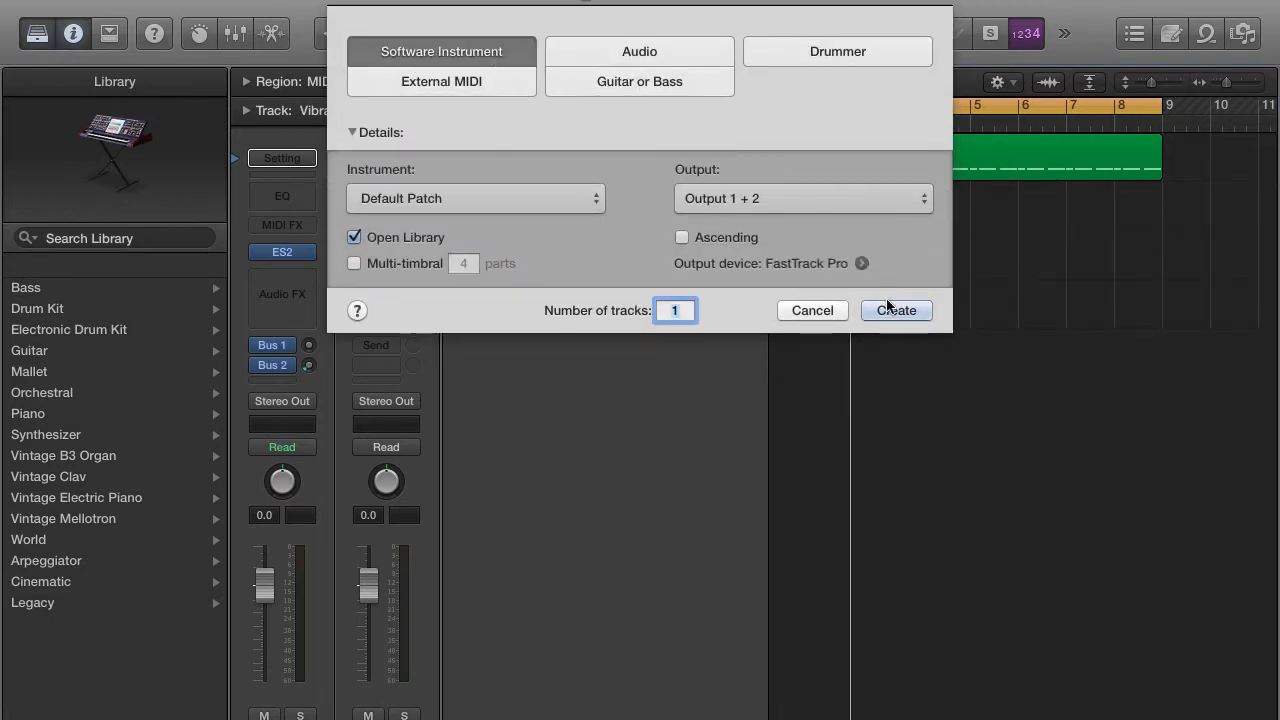
- Create the Software Instrument track and bring up its instrument plug-in list
click(896, 310)
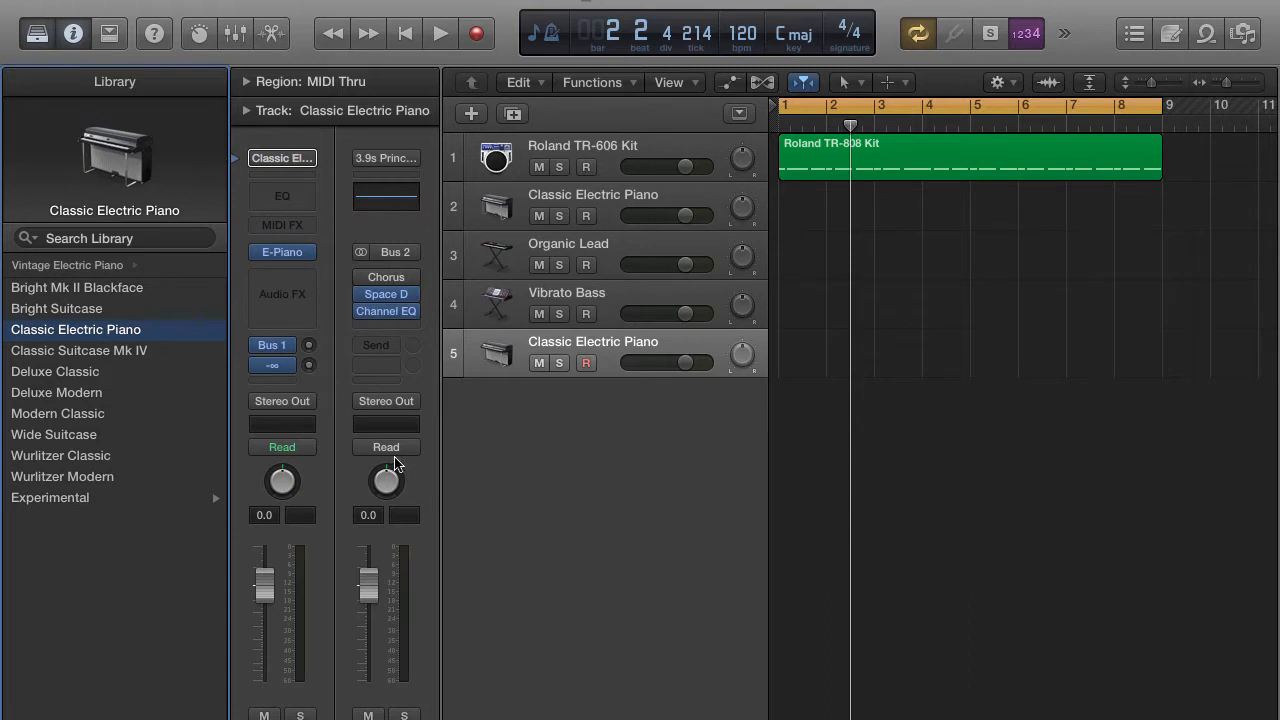
click(272, 364)
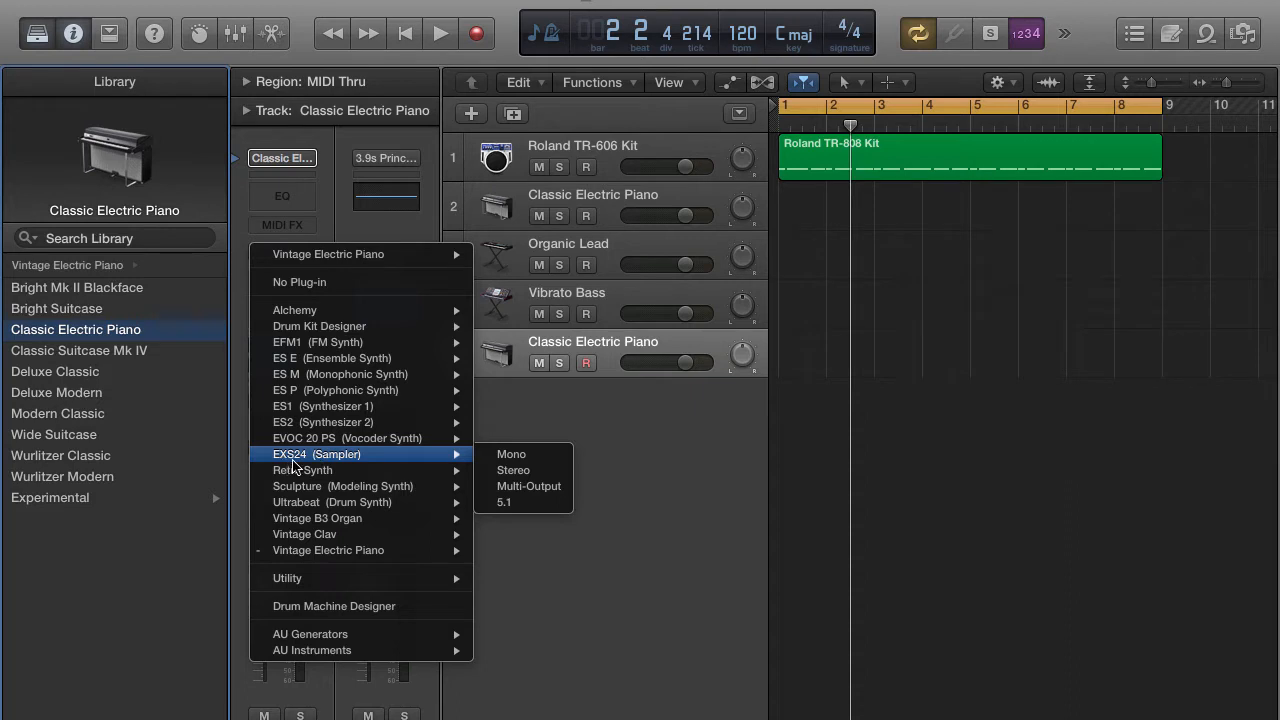
mouse_move(512, 454)
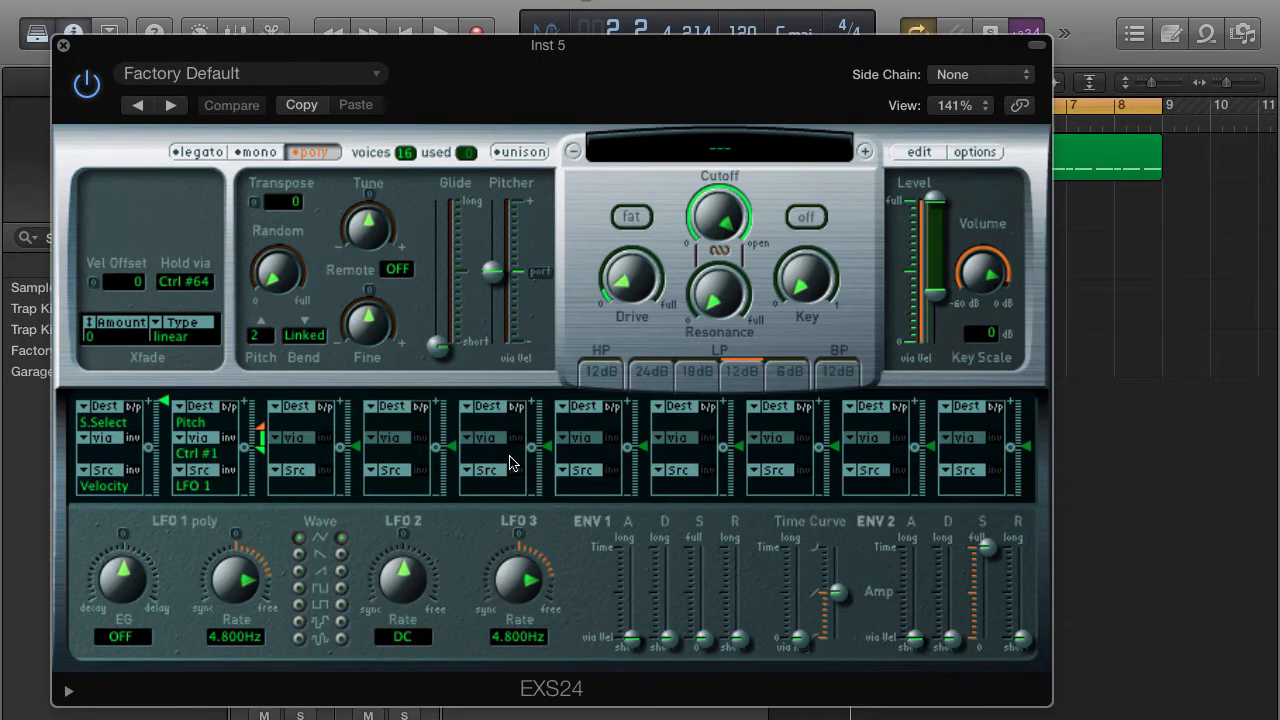
mouse_move(510, 470)
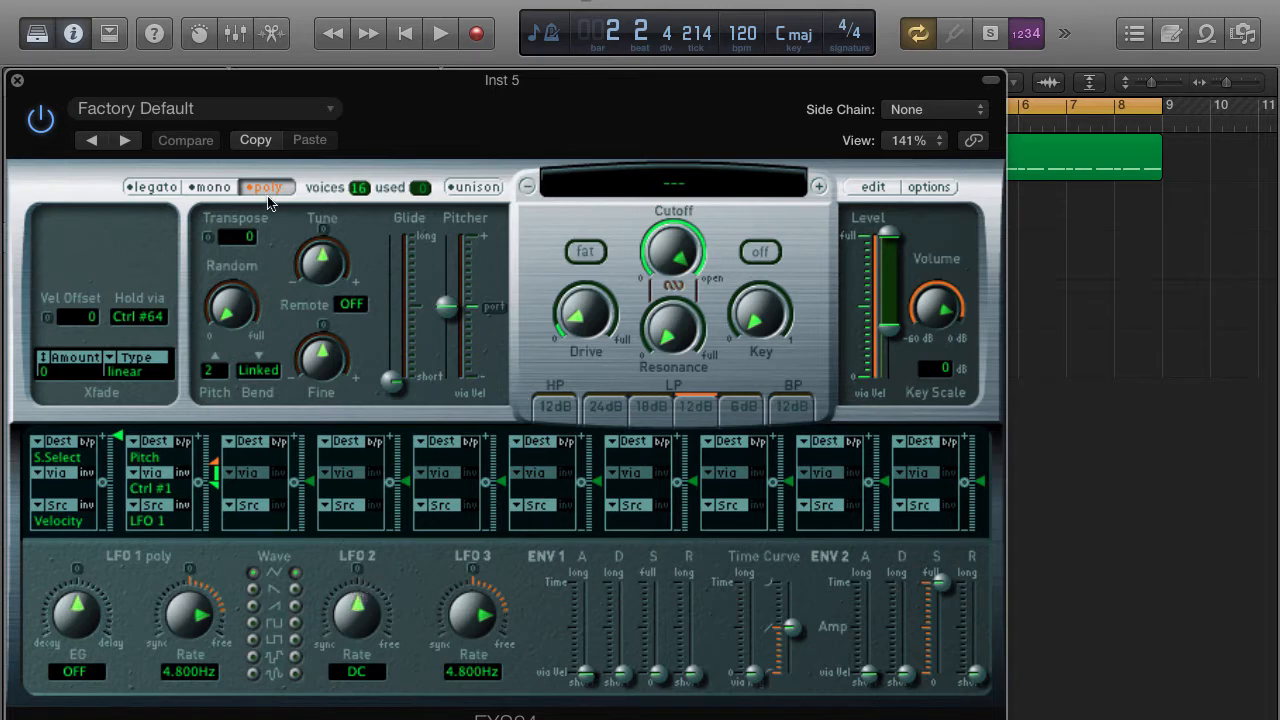
mouse_move(350, 120)
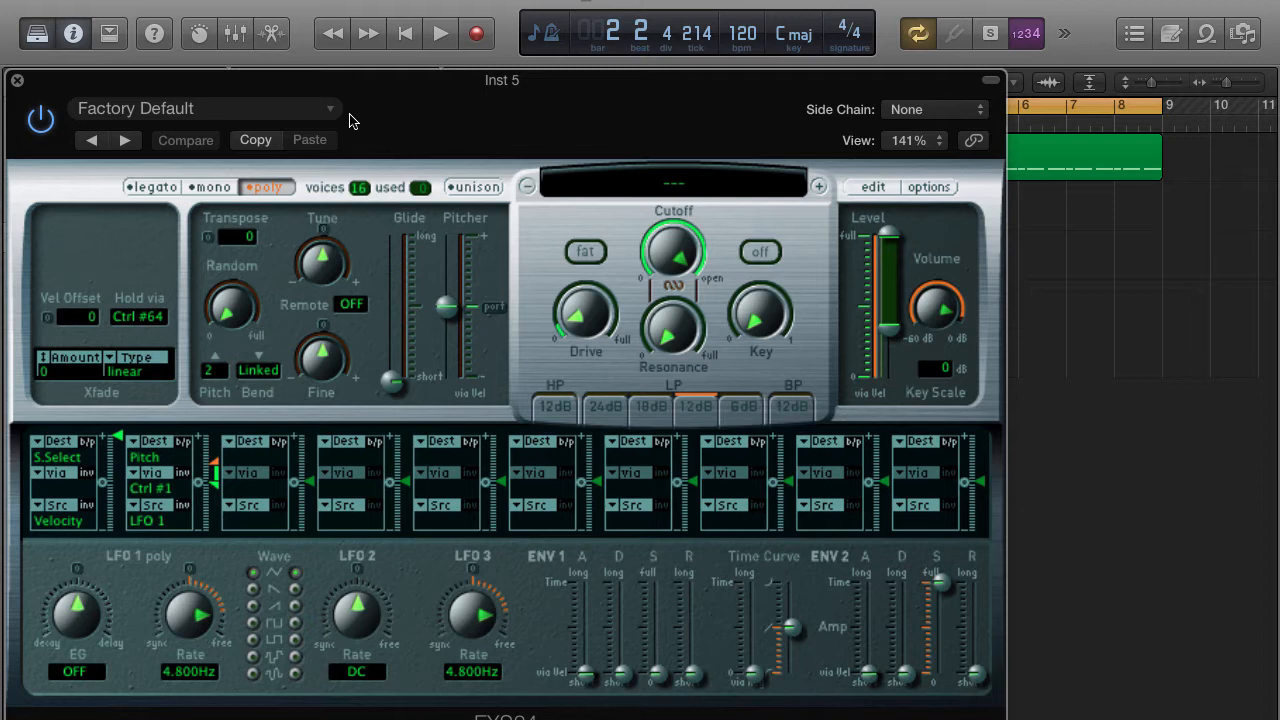
mouse_move(624, 392)
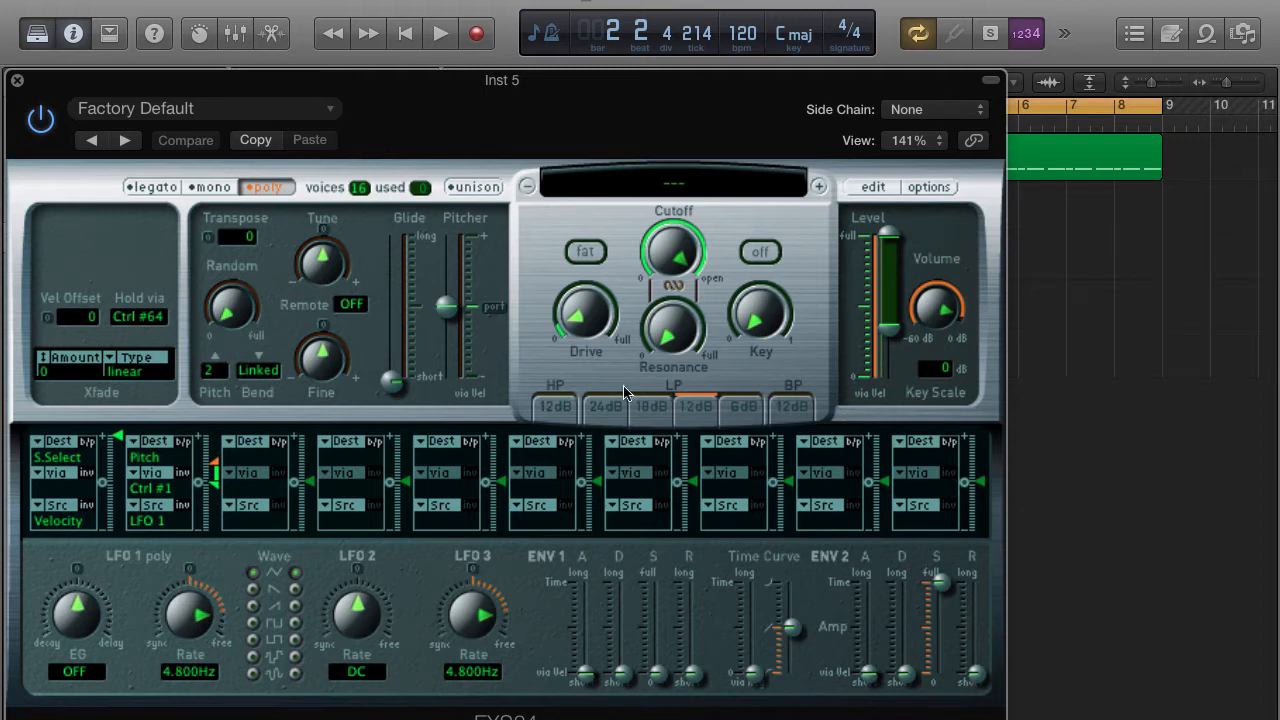
- Show the EXS24 zone editor and audition C3 on the still-empty keyboard
click(872, 188)
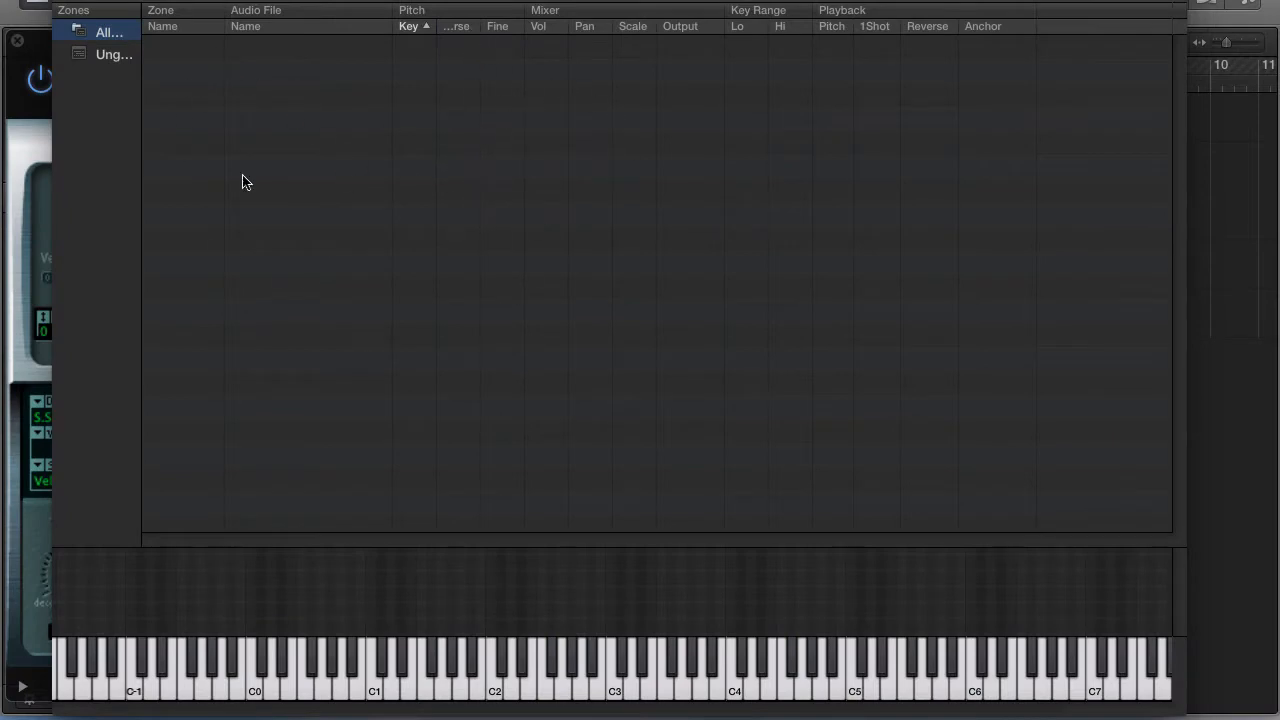
mouse_move(304, 560)
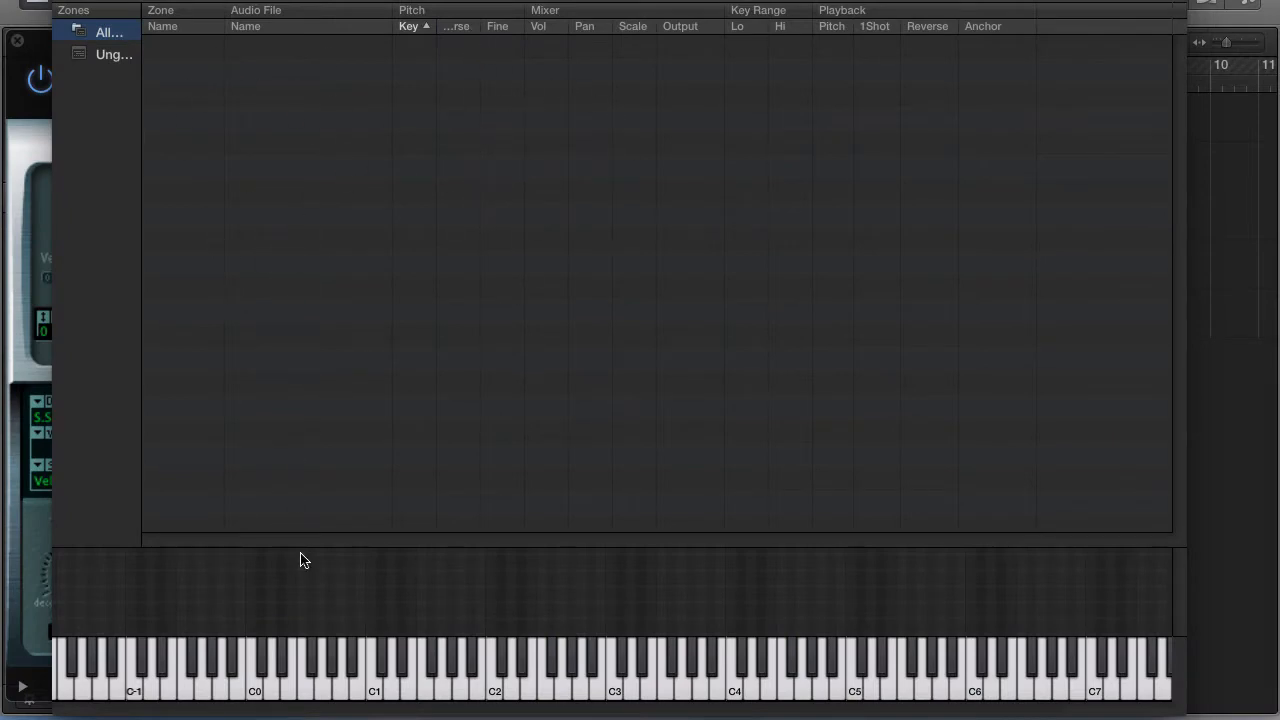
mouse_move(496, 688)
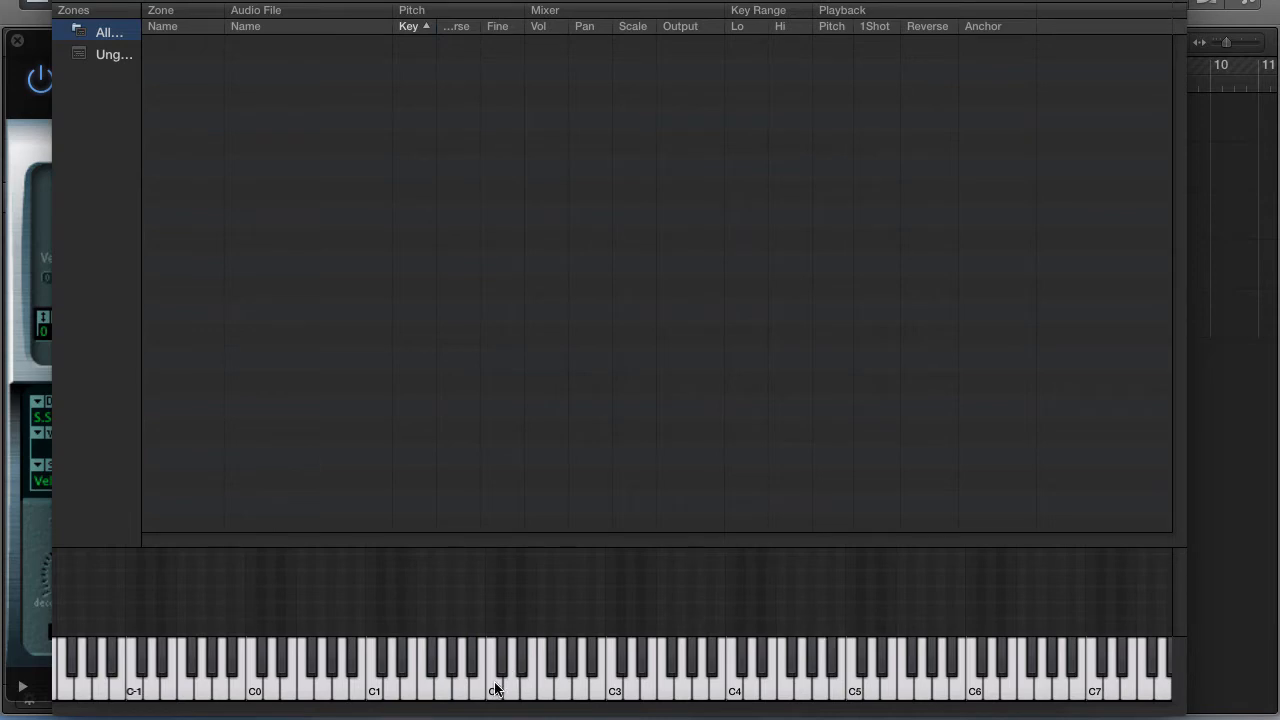
mouse_move(496, 690)
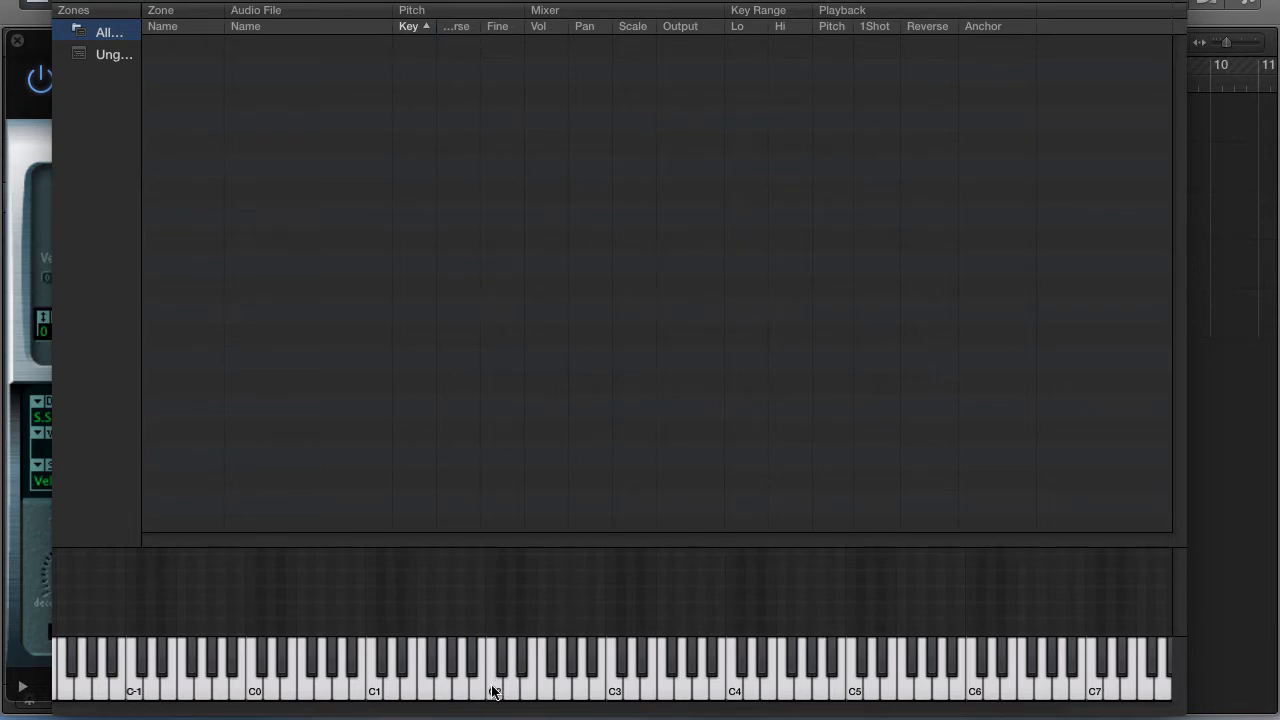
click(750, 670)
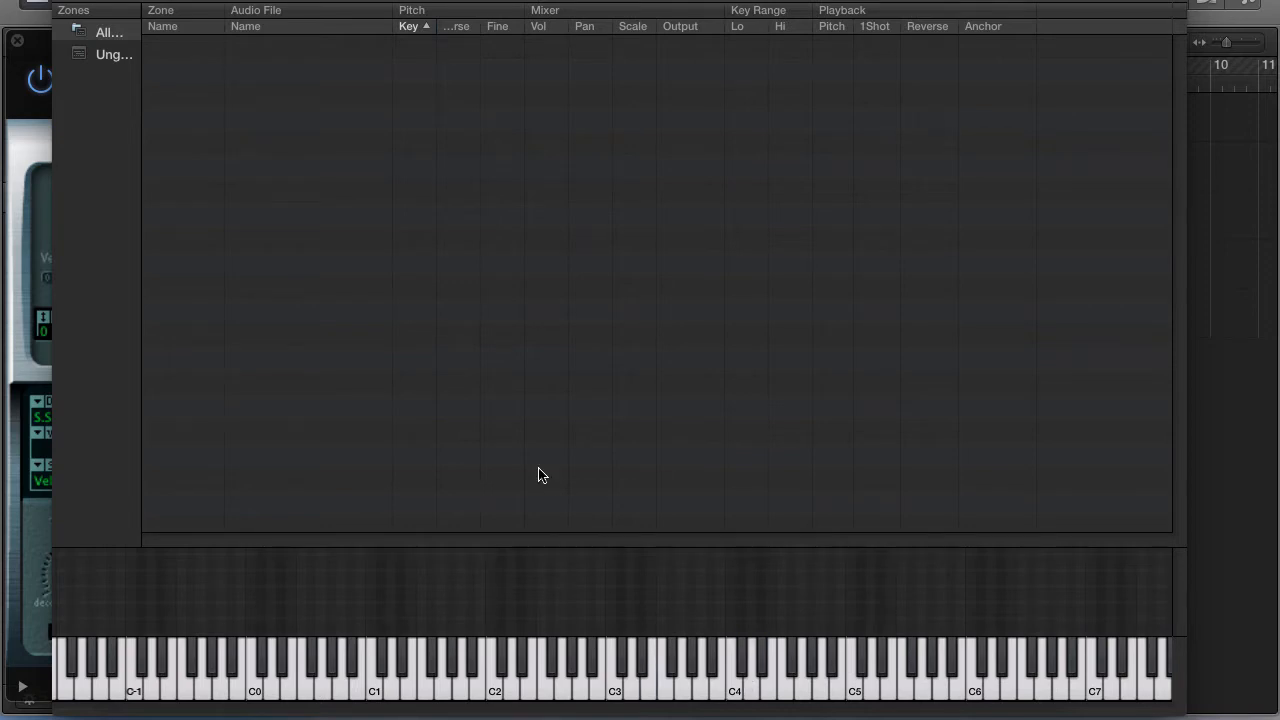
mouse_move(222, 650)
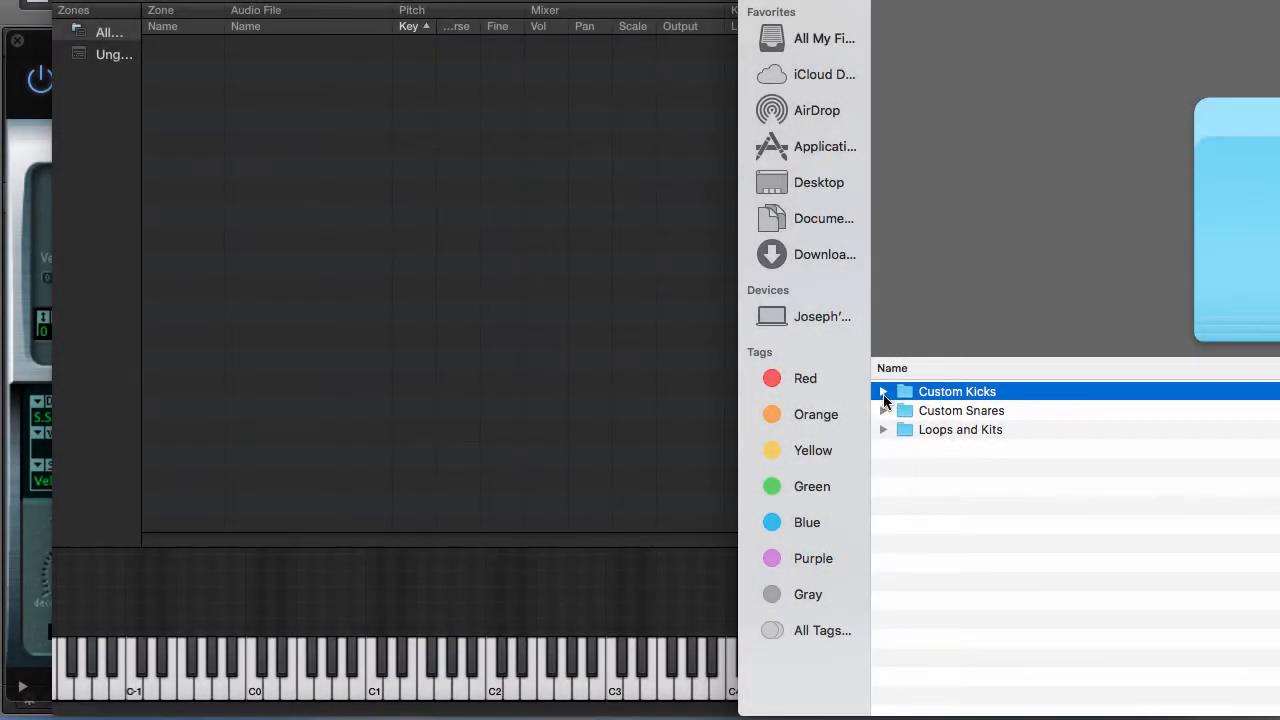
- Drag Crime Kick.wav from Custom Kicks in as Zone #1 and play a key to hear it
click(884, 390)
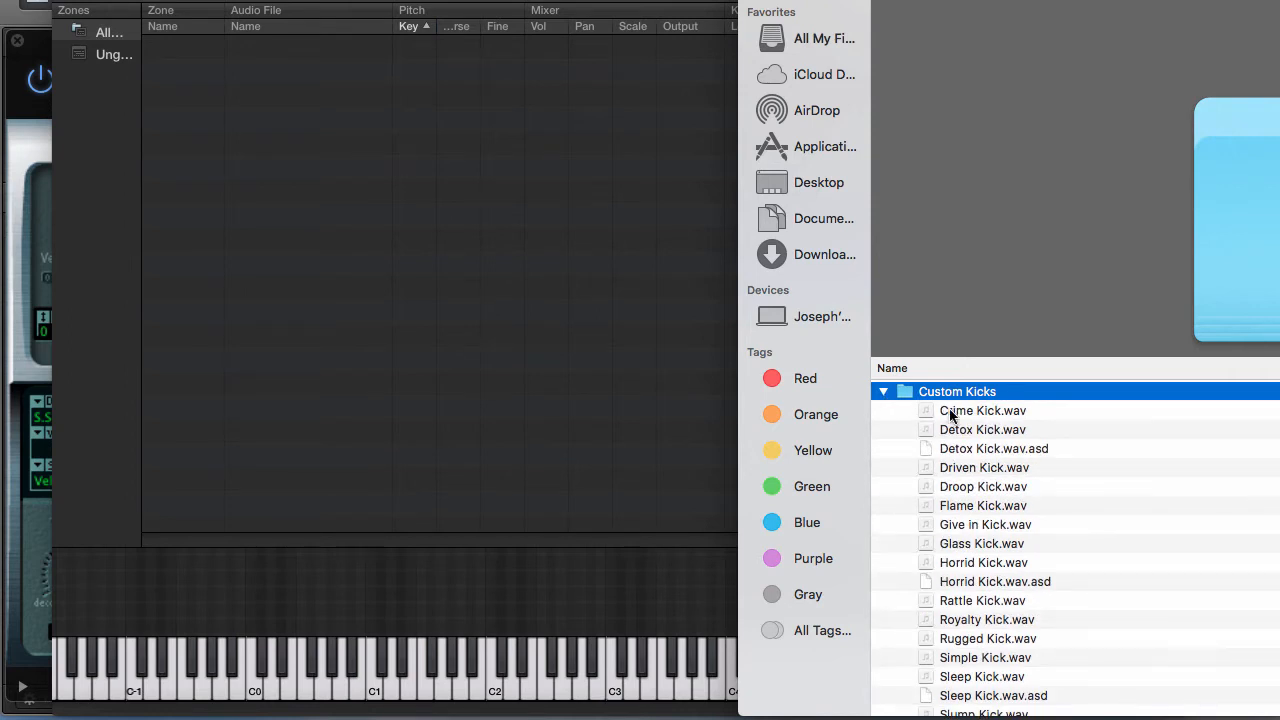
drag(984, 410, 210, 60)
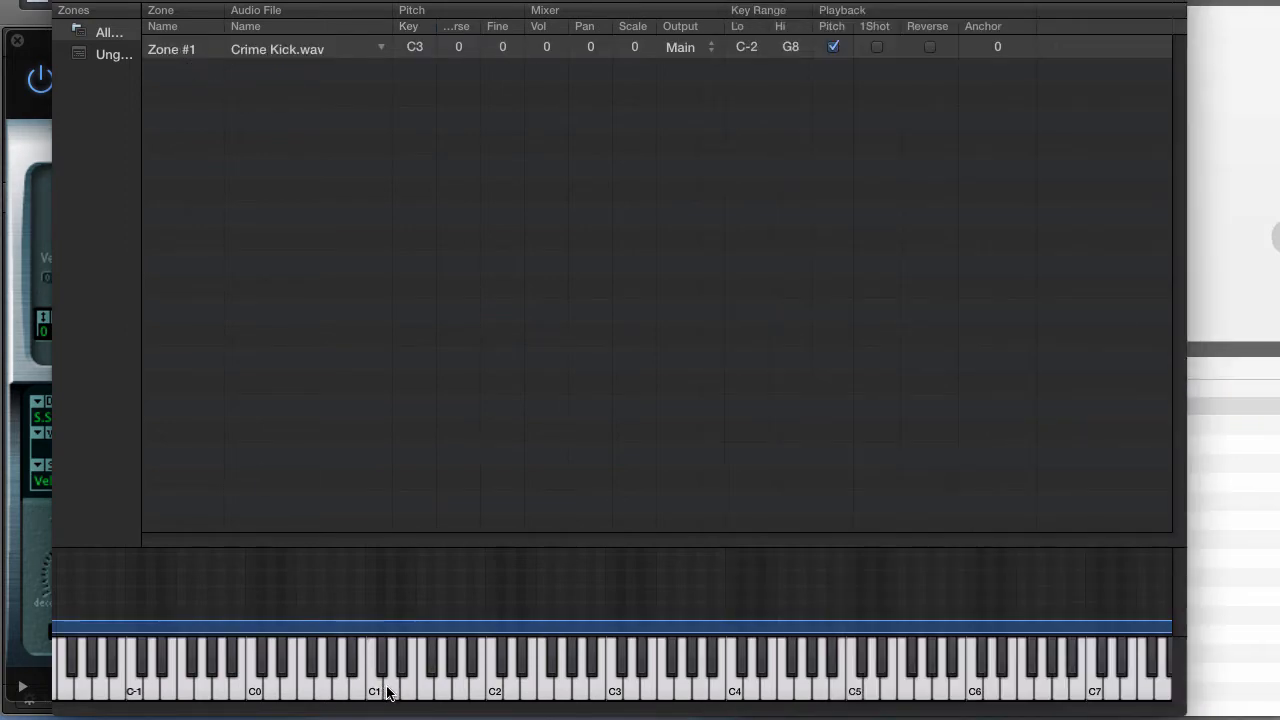
click(498, 670)
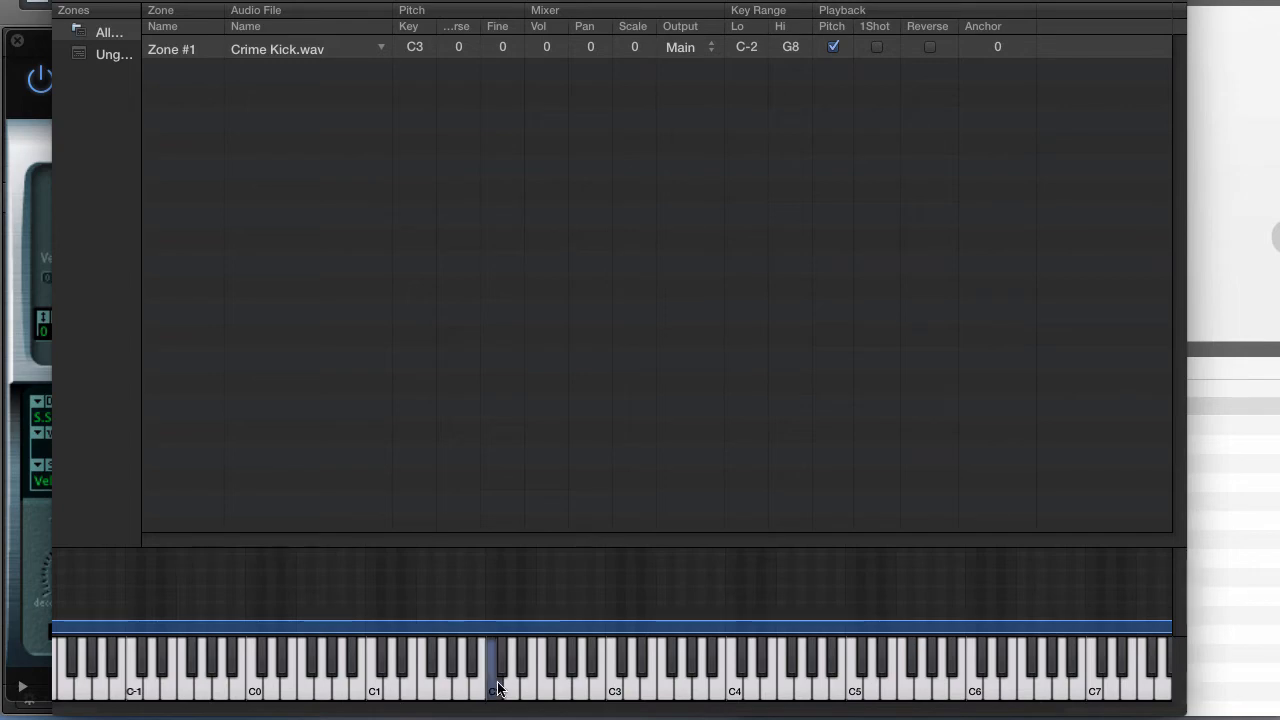
mouse_move(848, 692)
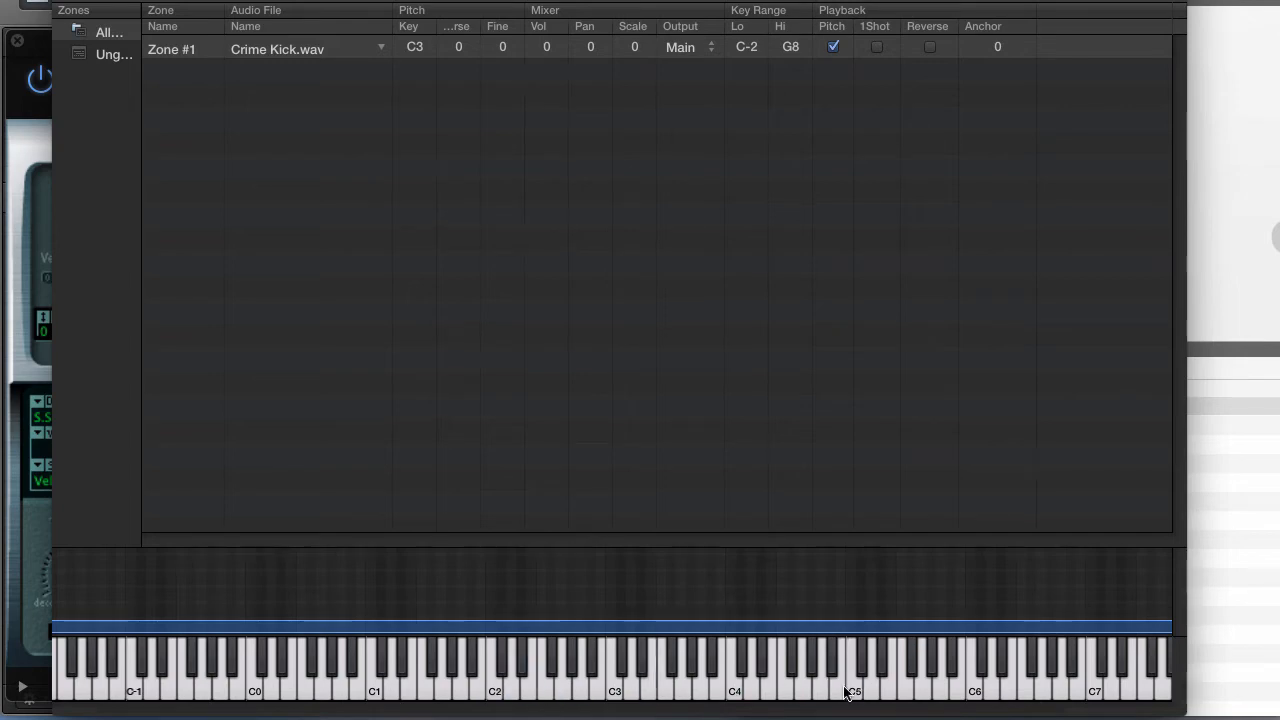
mouse_move(476, 540)
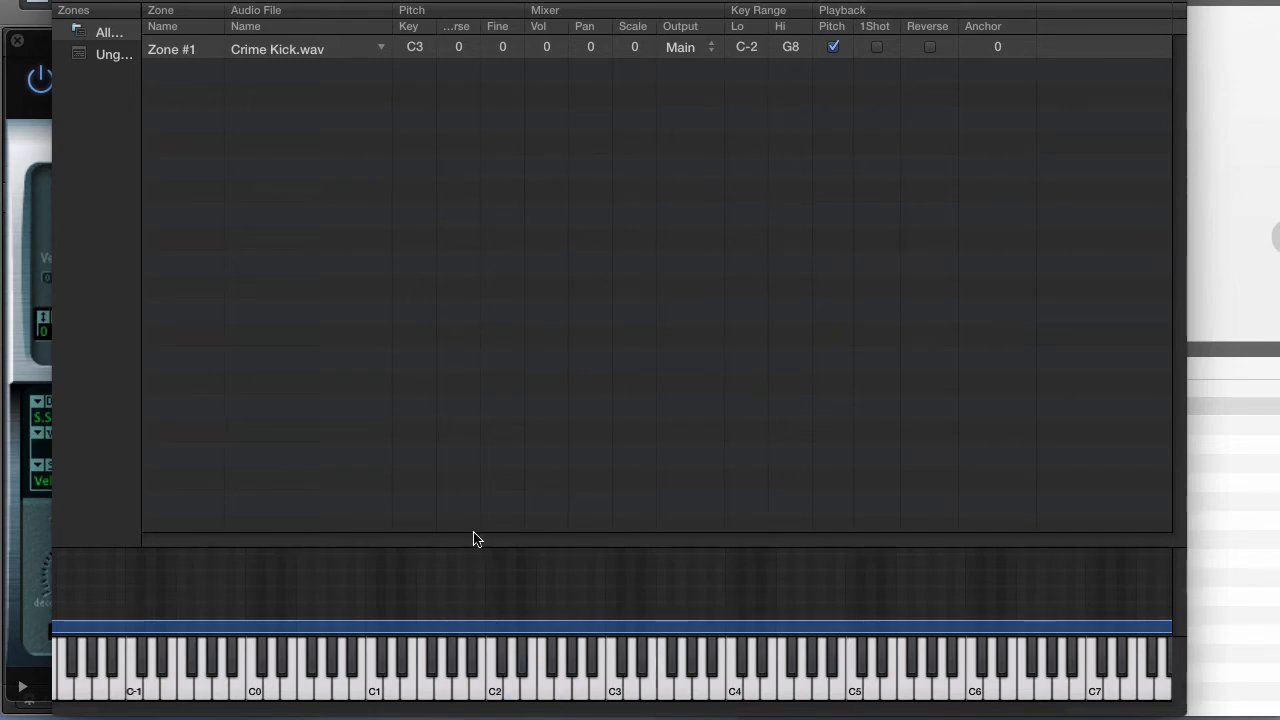
mouse_move(76, 616)
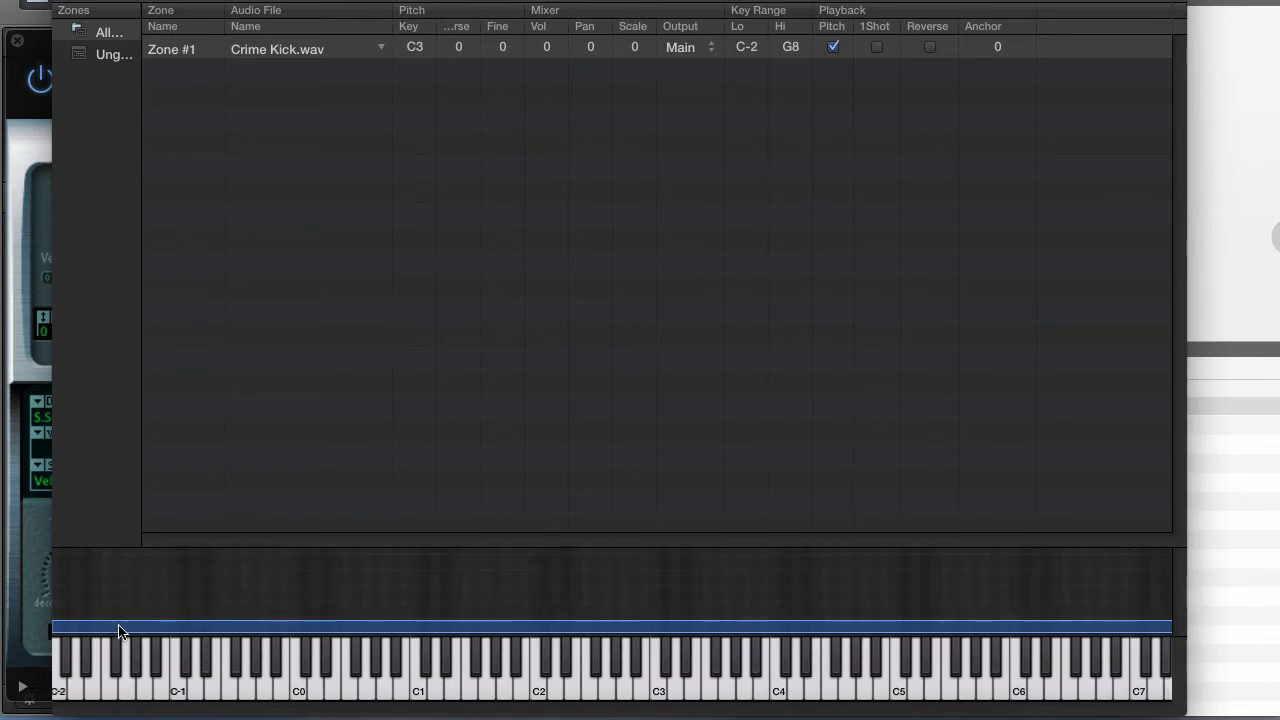
mouse_move(64, 676)
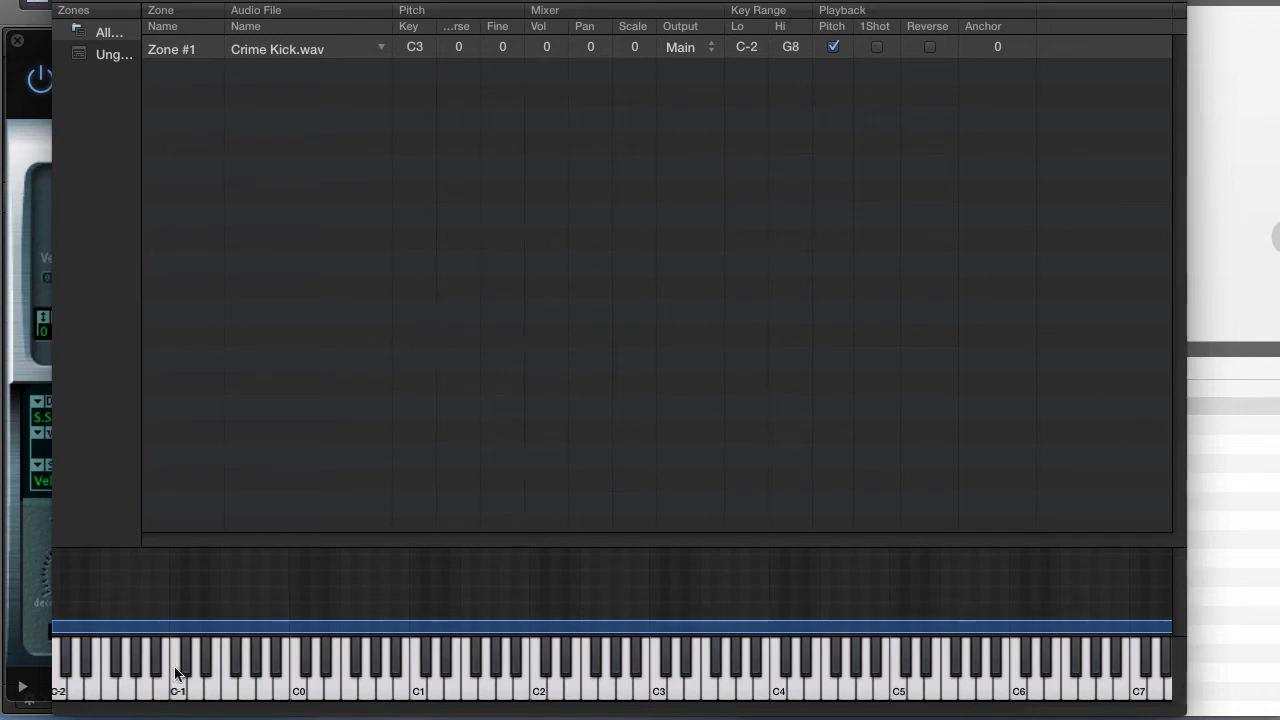
mouse_move(196, 680)
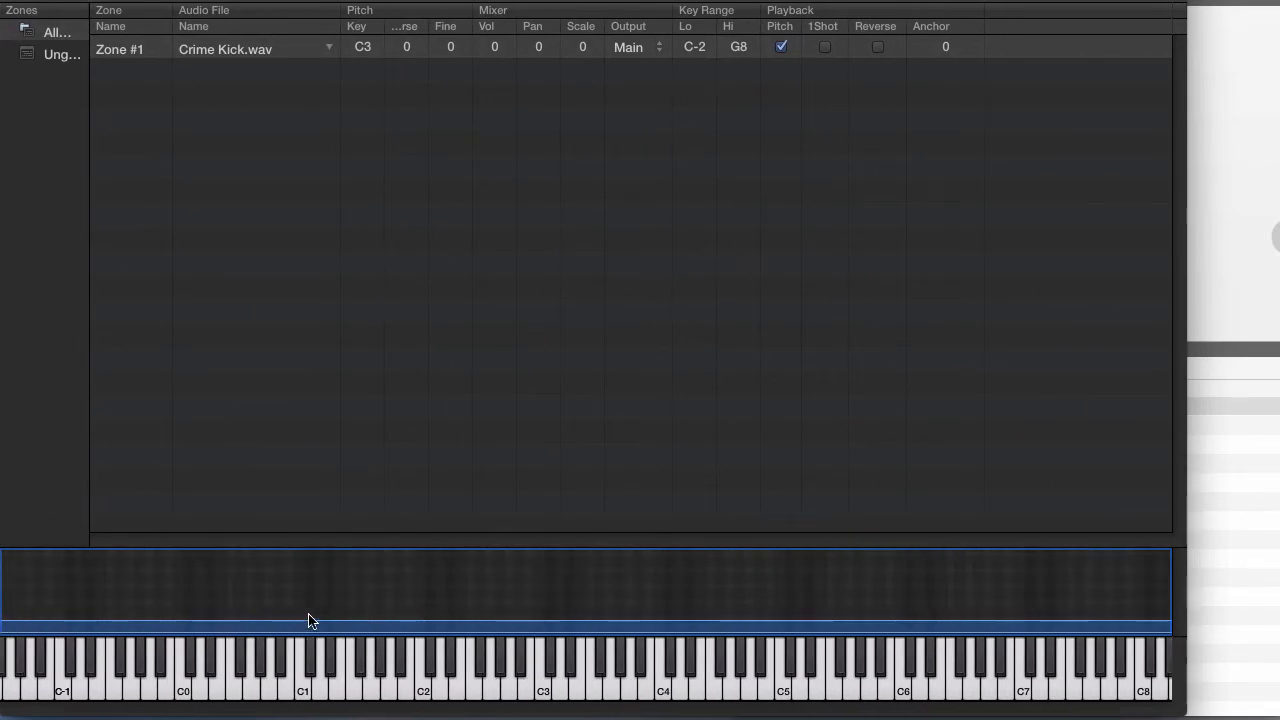
- Narrow the Crime Kick zone's key range so Lo and Hi both read C3
drag(1164, 628, 1104, 630)
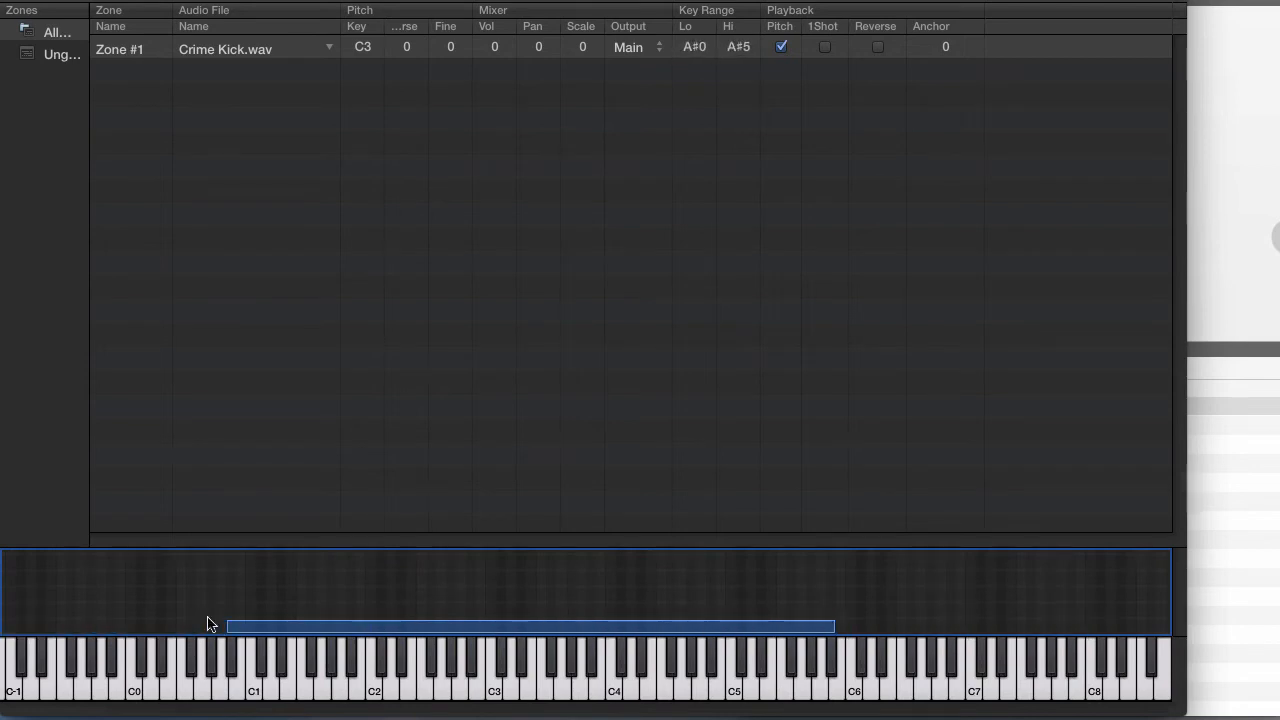
drag(228, 628, 476, 628)
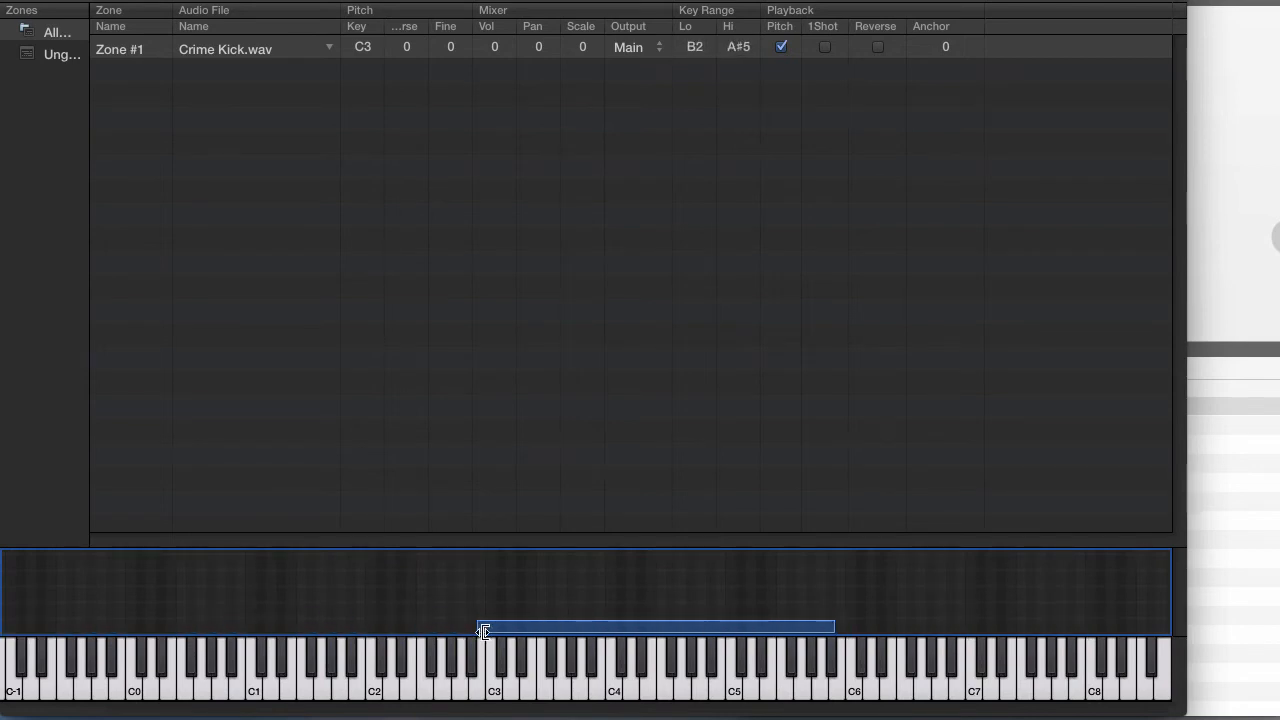
drag(484, 628, 490, 628)
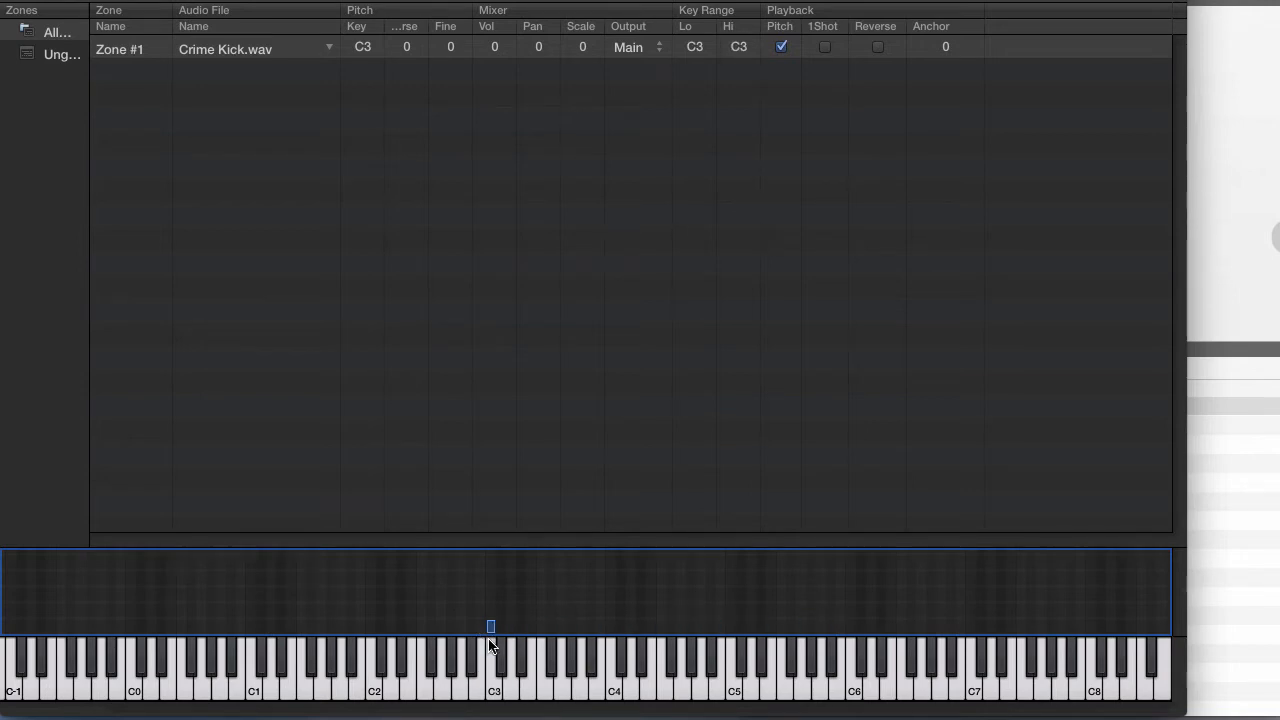
mouse_move(570, 578)
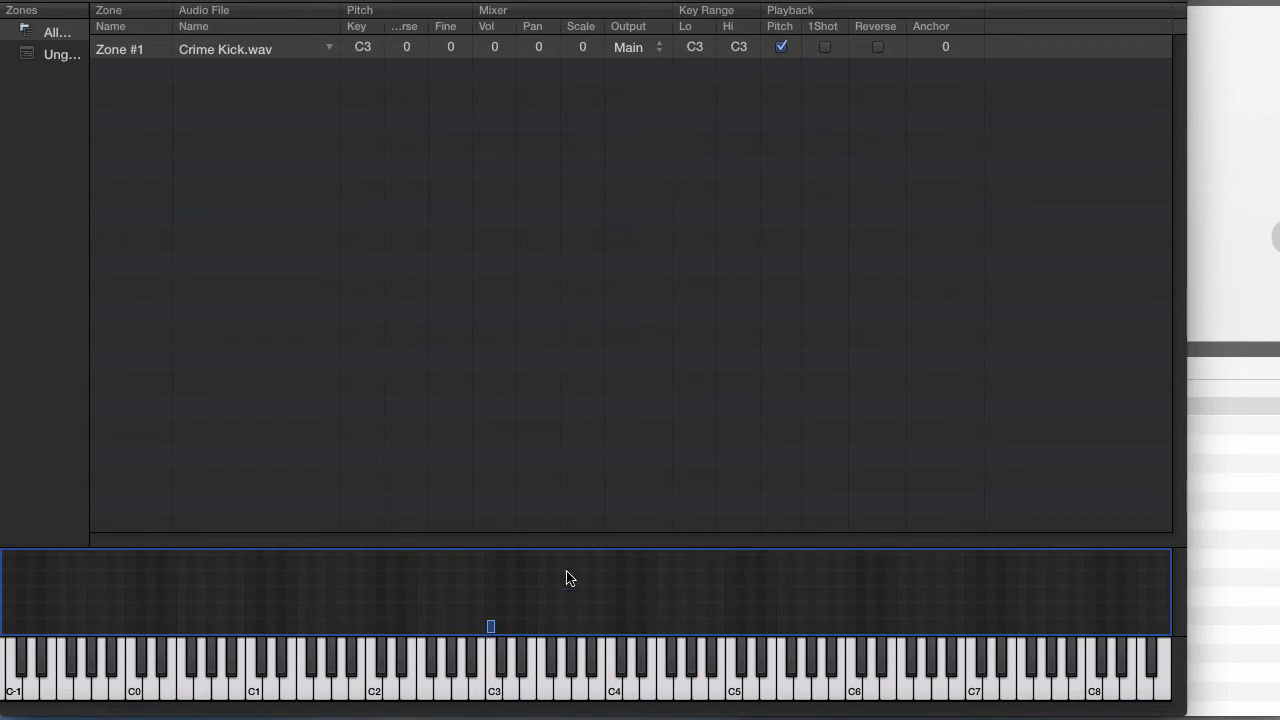
mouse_move(704, 84)
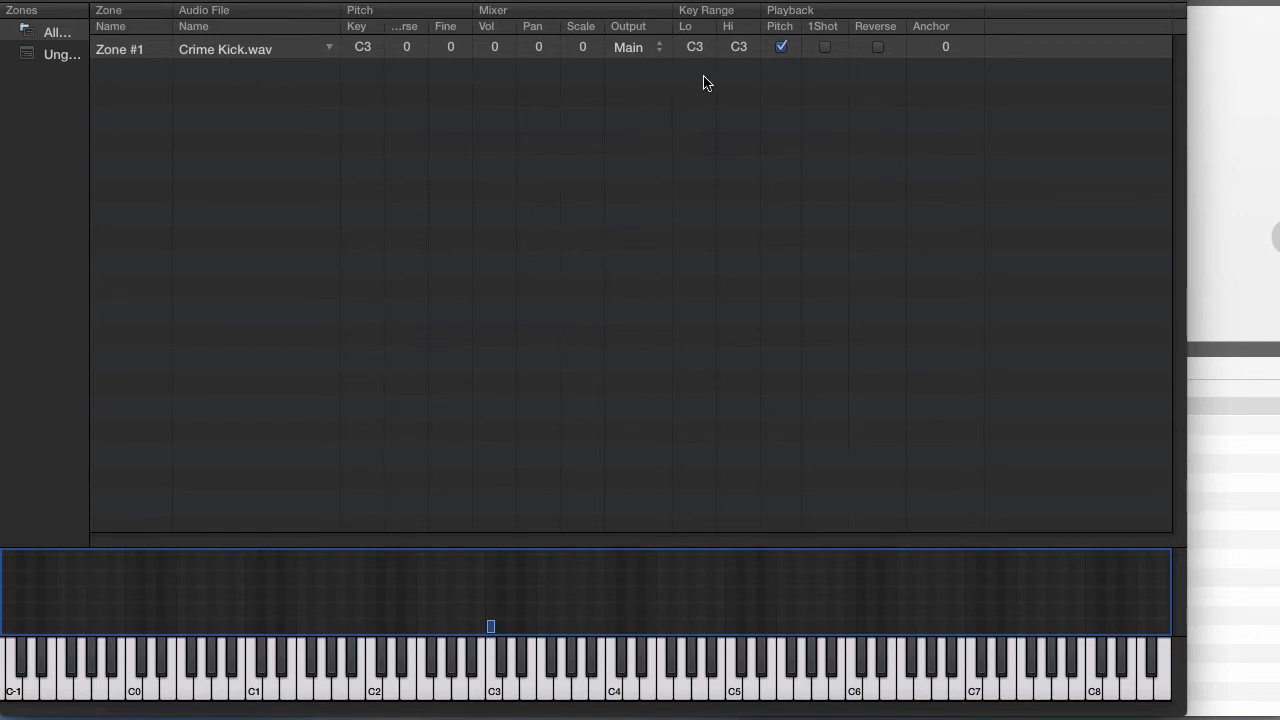
mouse_move(836, 74)
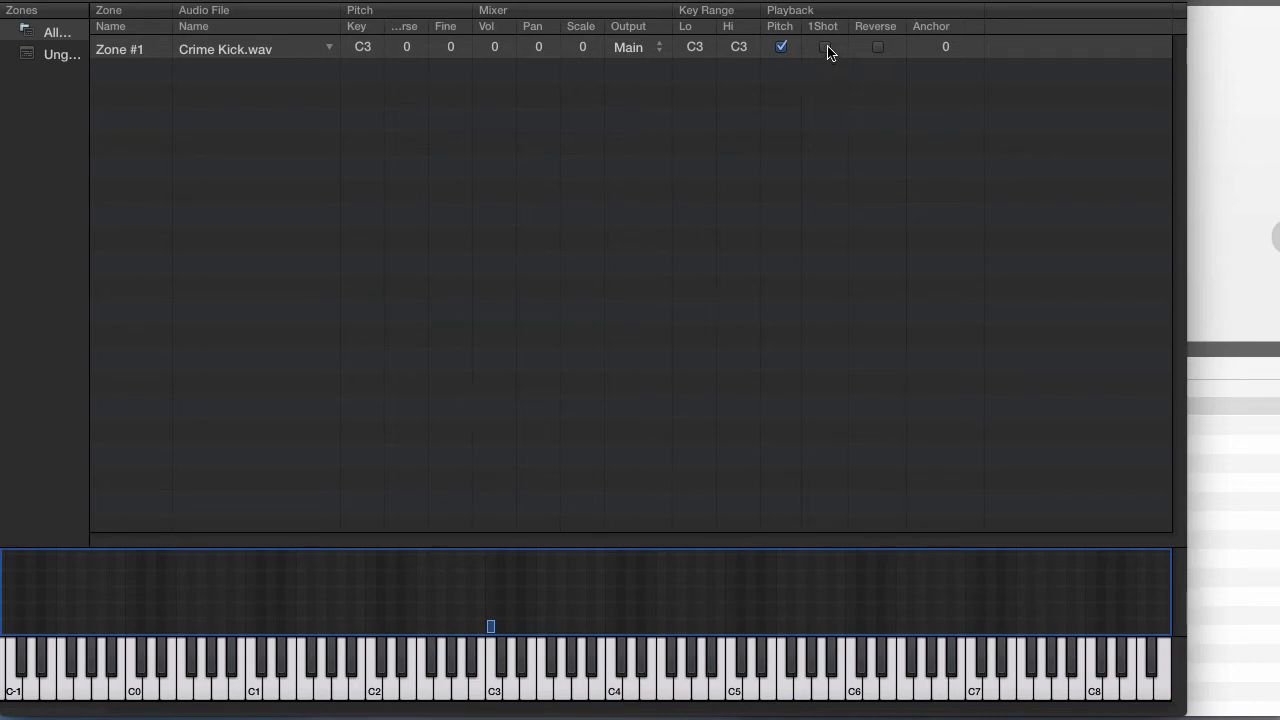
- Enable 1Shot on the Crime Kick zone, auditioning C3 to compare
click(824, 48)
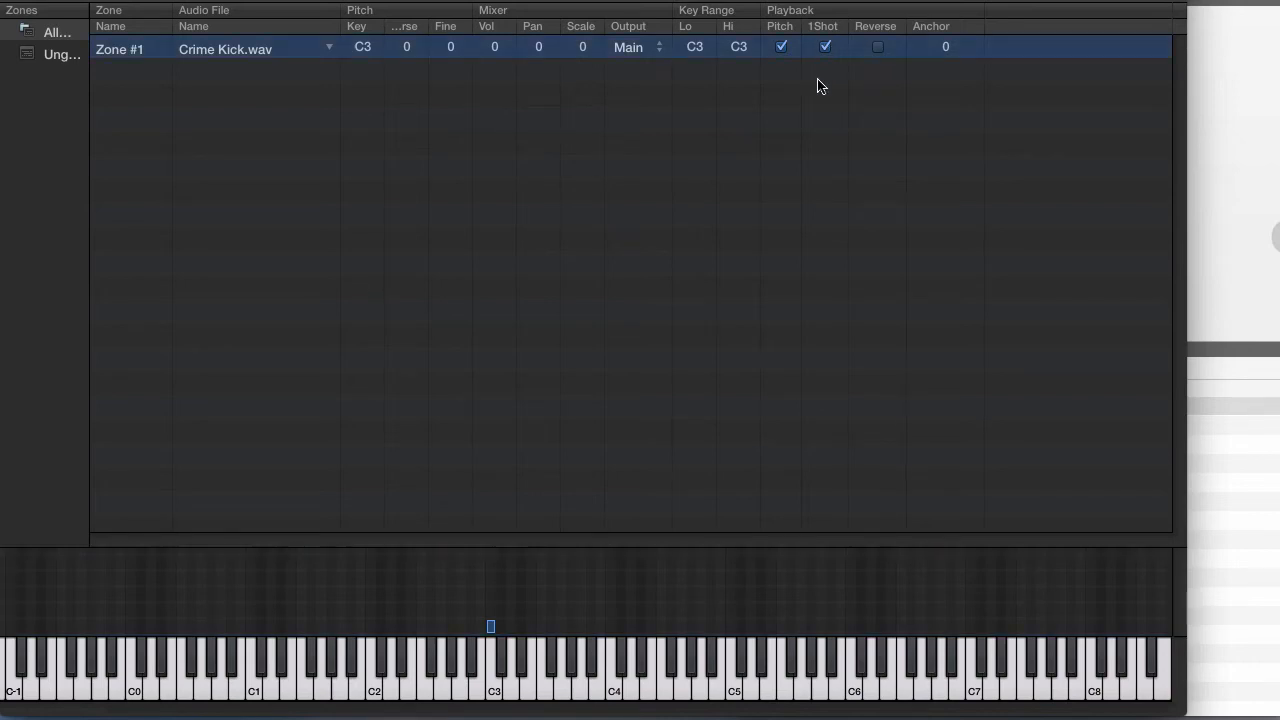
mouse_move(780, 244)
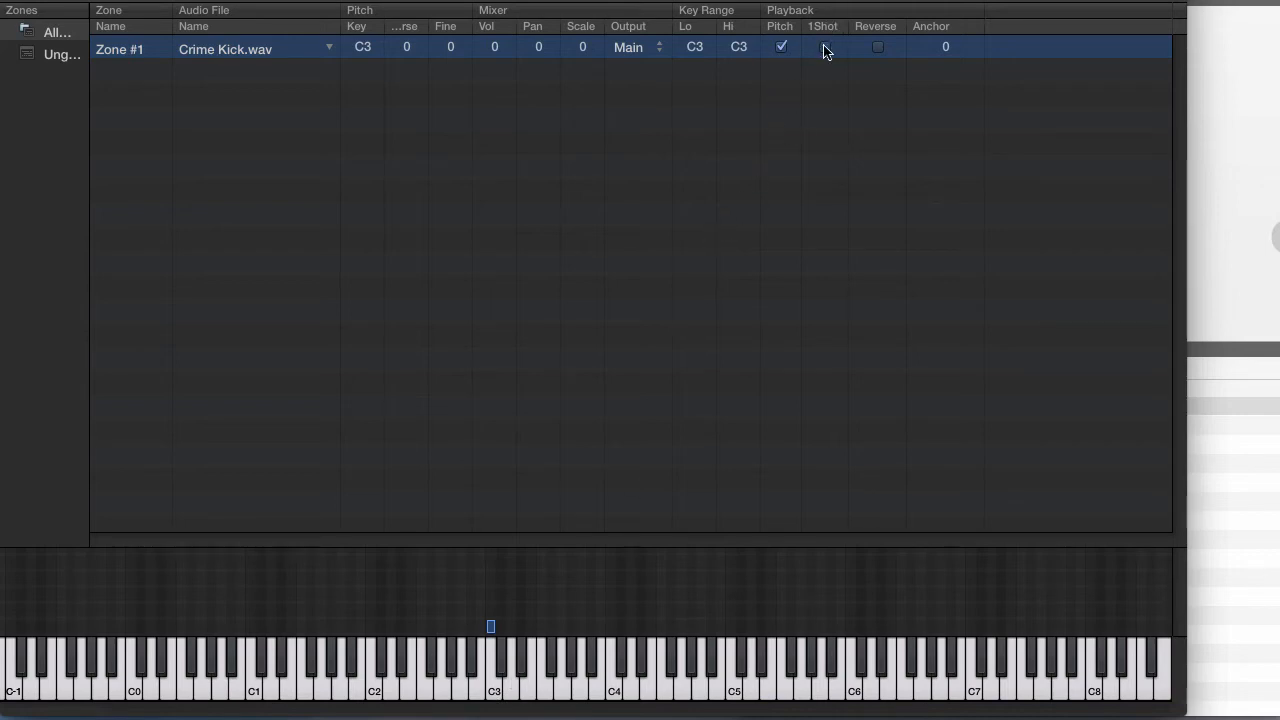
click(490, 660)
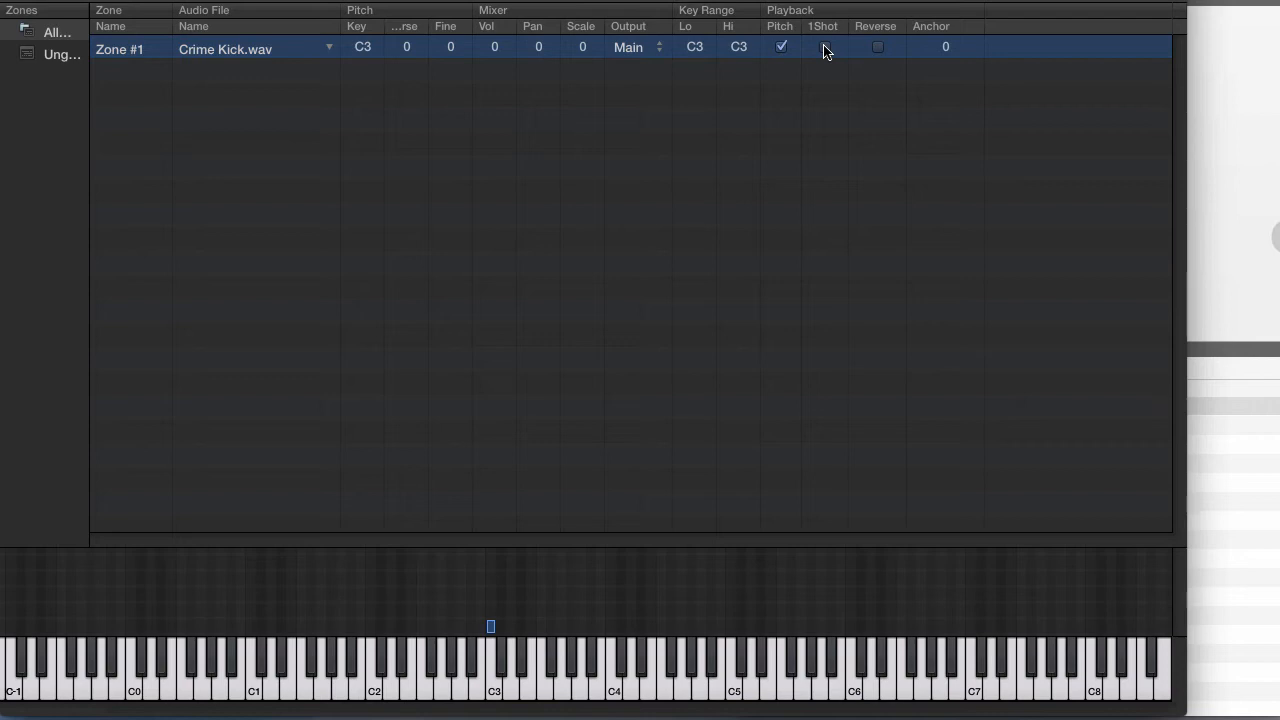
click(824, 46)
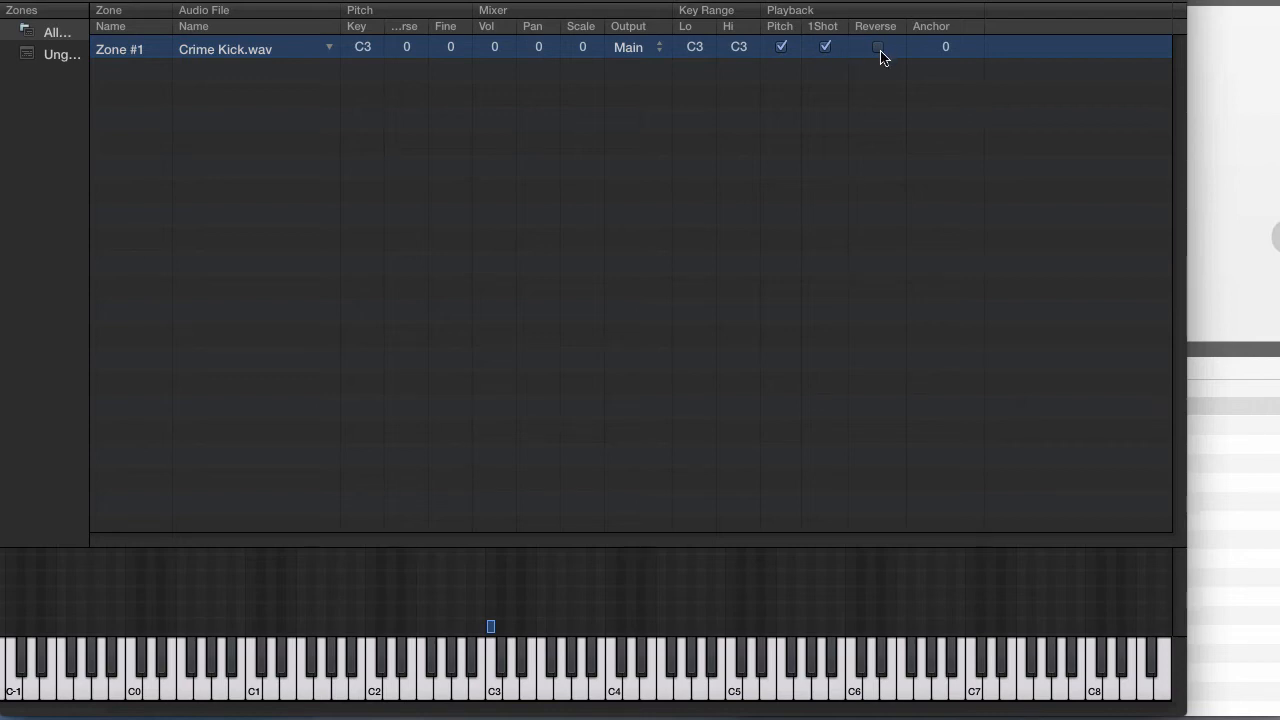
- Try Reverse playback on the kick, audition it, and leave Reverse off
click(876, 46)
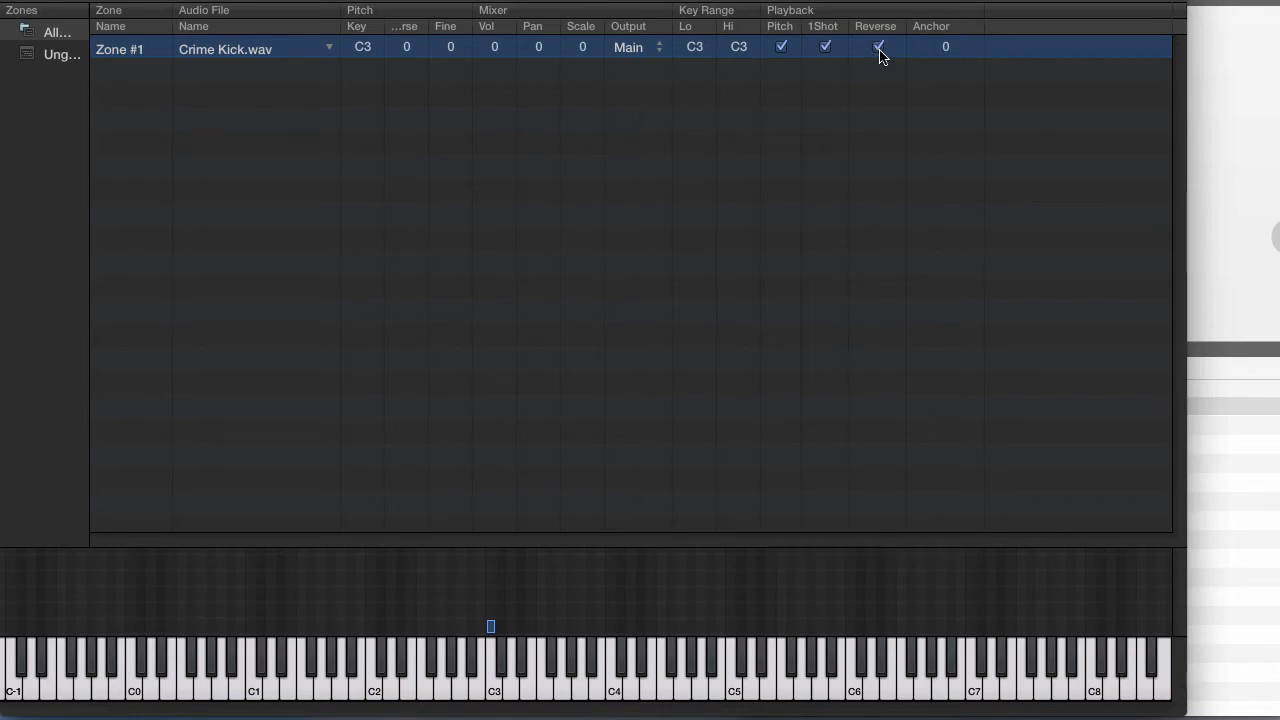
click(492, 664)
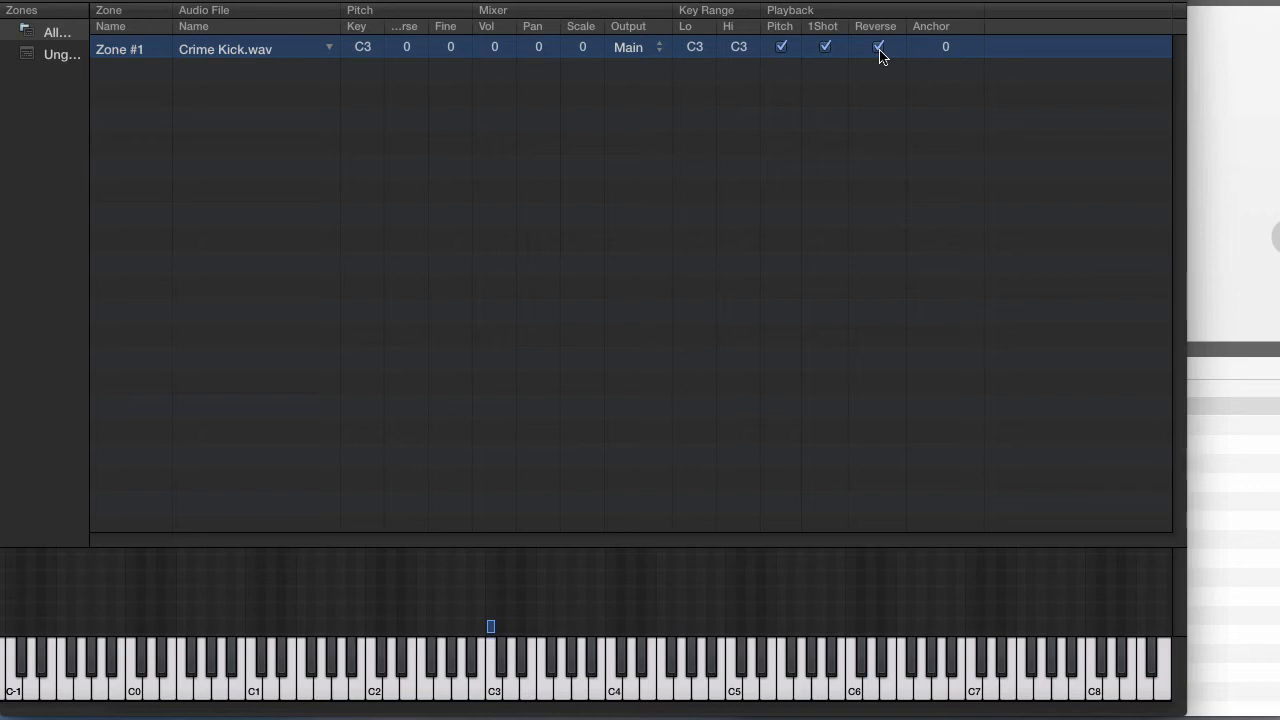
click(878, 48)
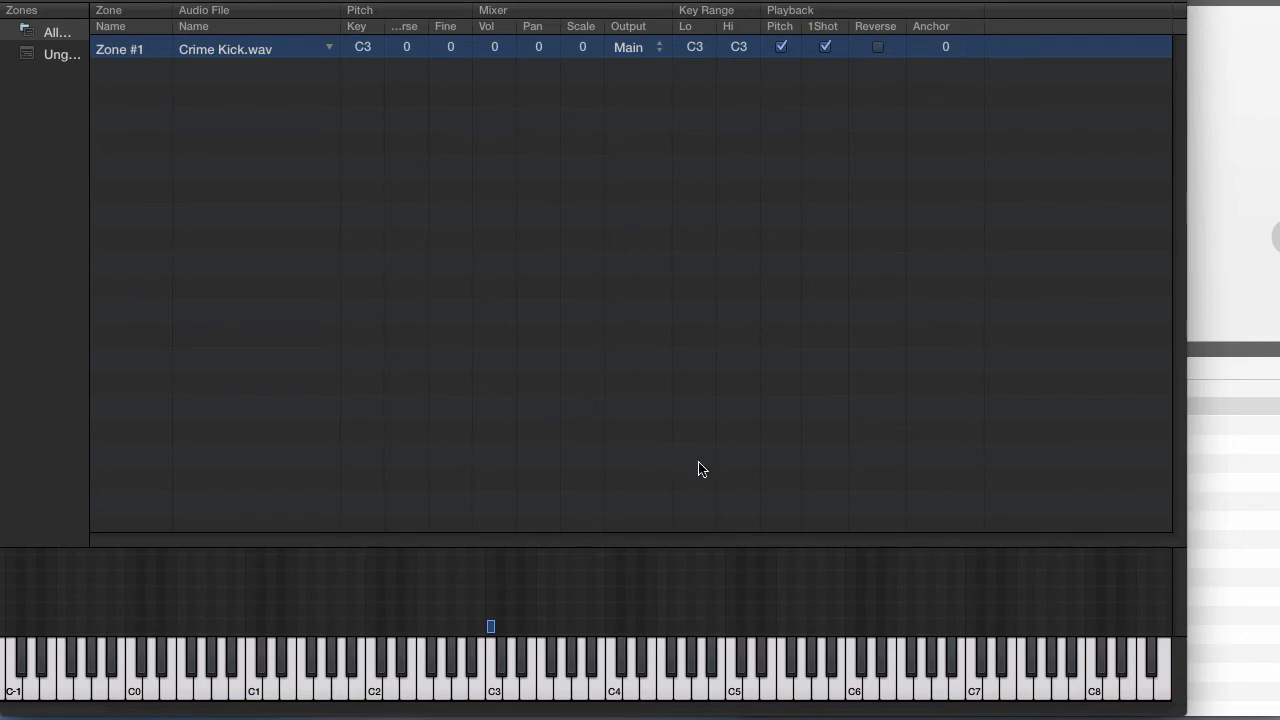
mouse_move(1150, 492)
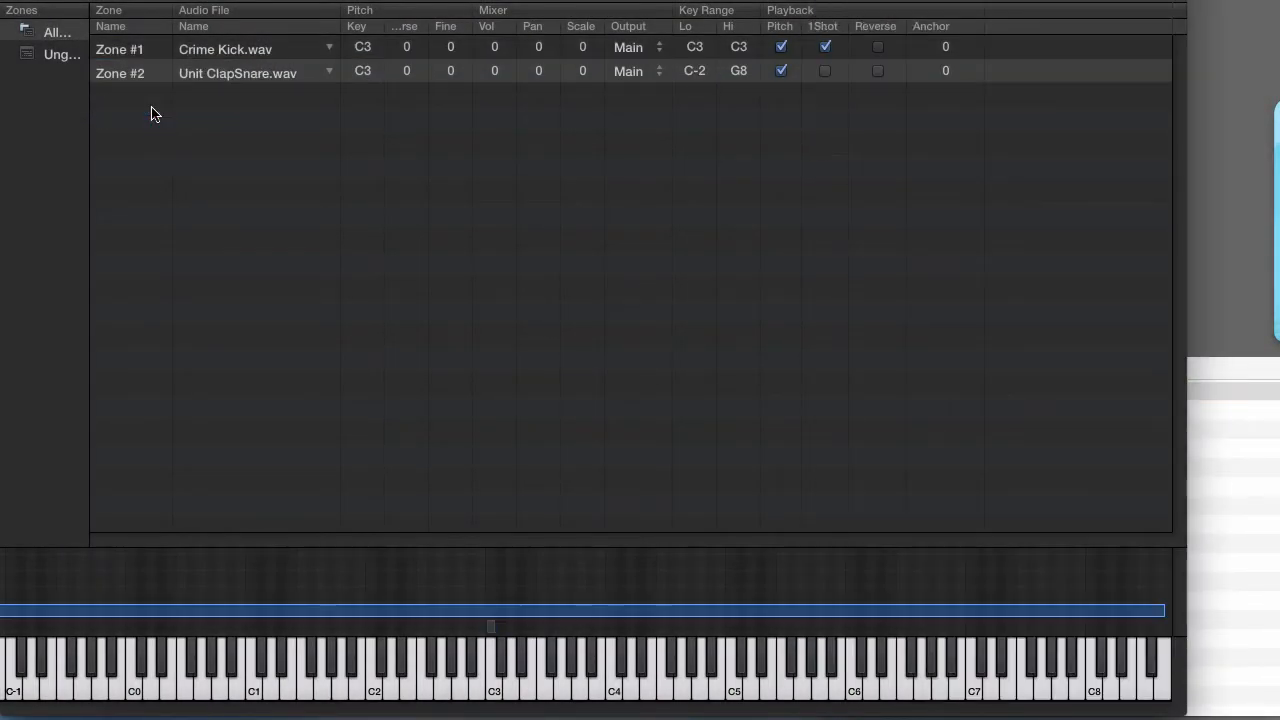
mouse_move(1020, 620)
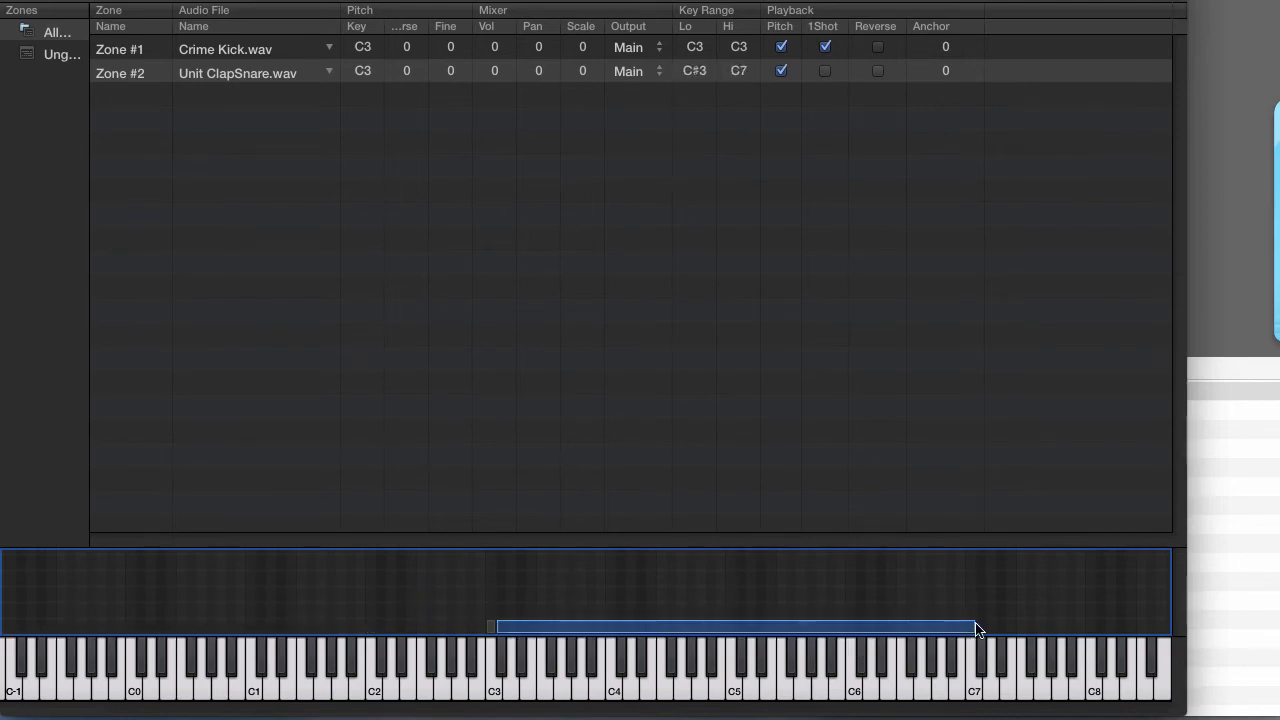
- Limit the Unit ClapSnare zone to C#3 alone with 1Shot enabled
drag(976, 628, 500, 628)
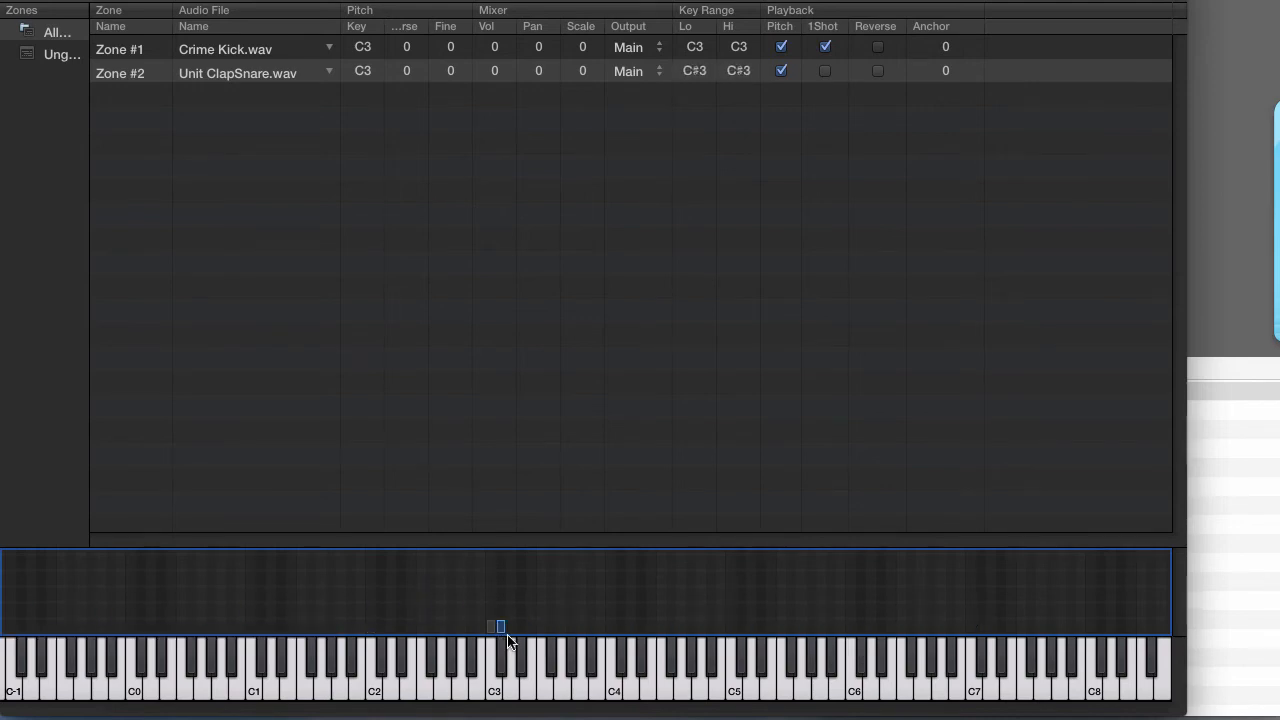
click(492, 656)
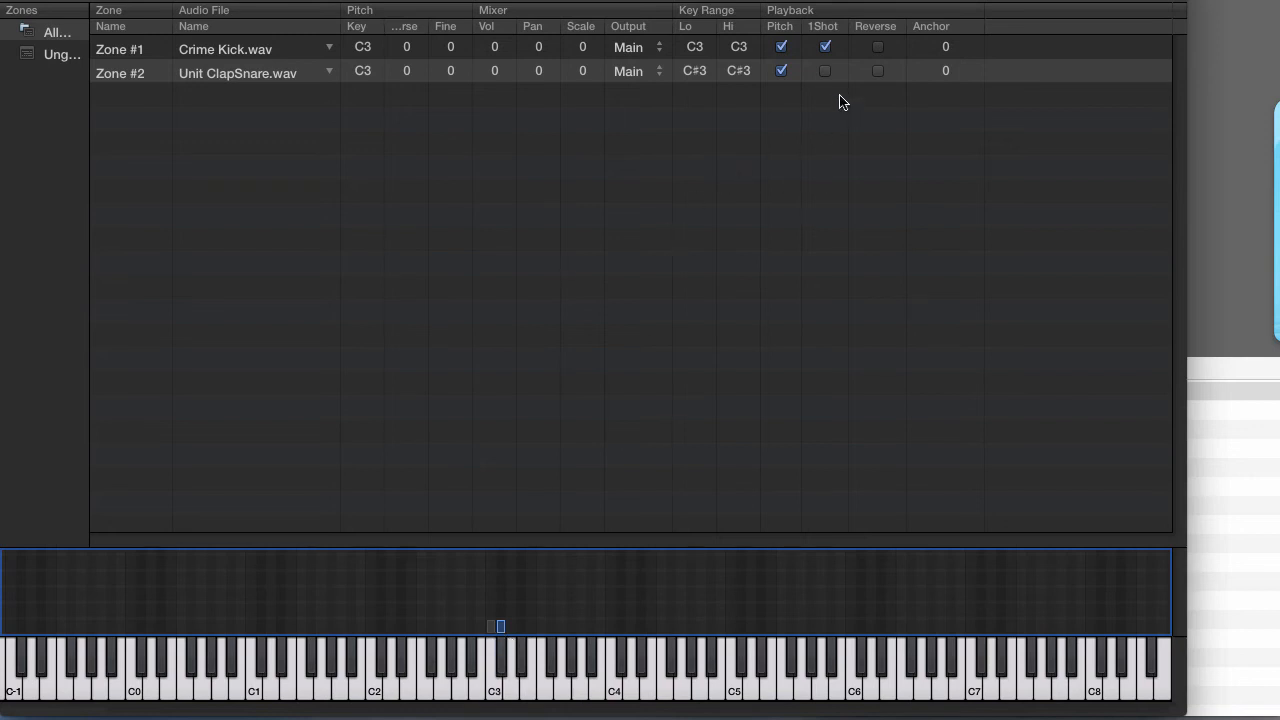
click(824, 70)
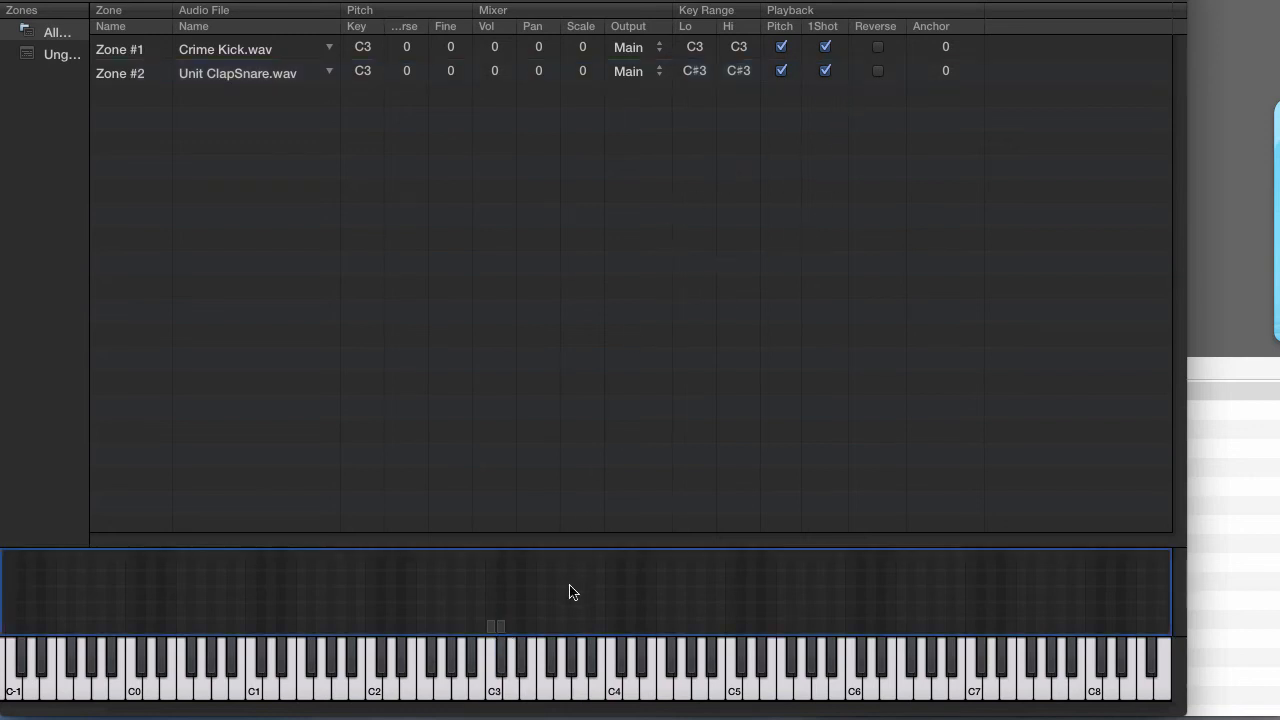
mouse_move(508, 644)
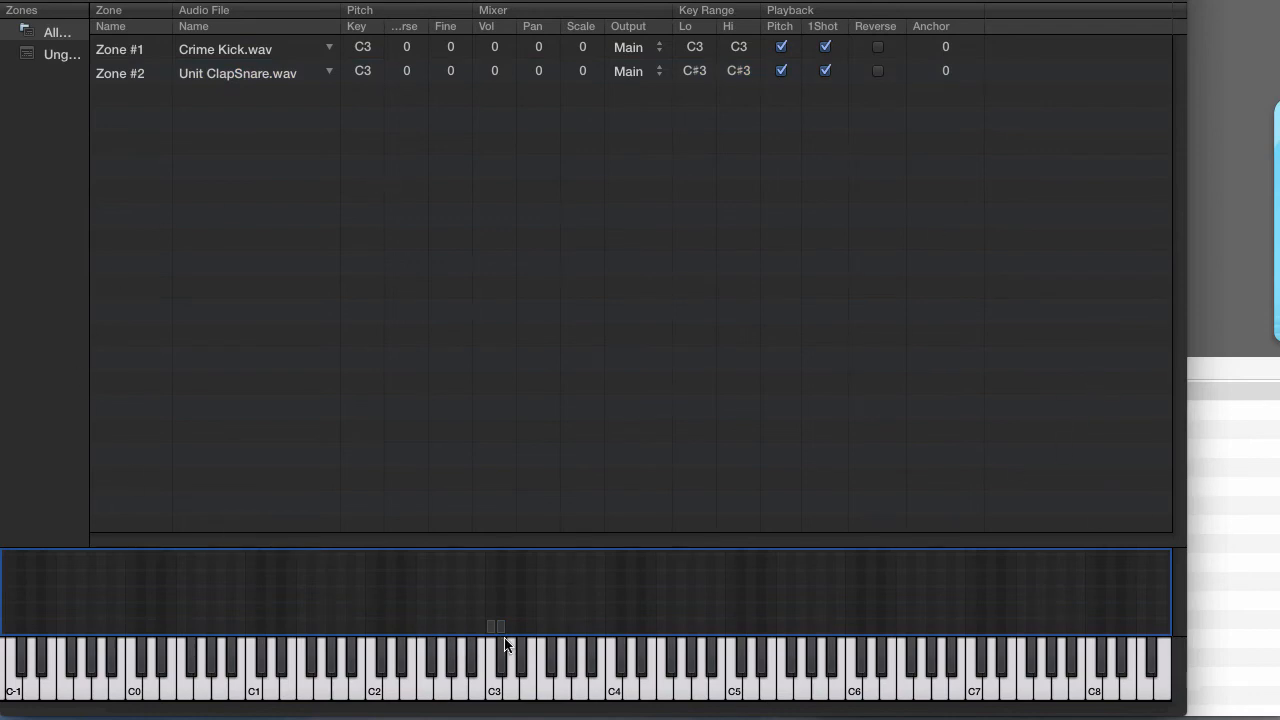
mouse_move(710, 636)
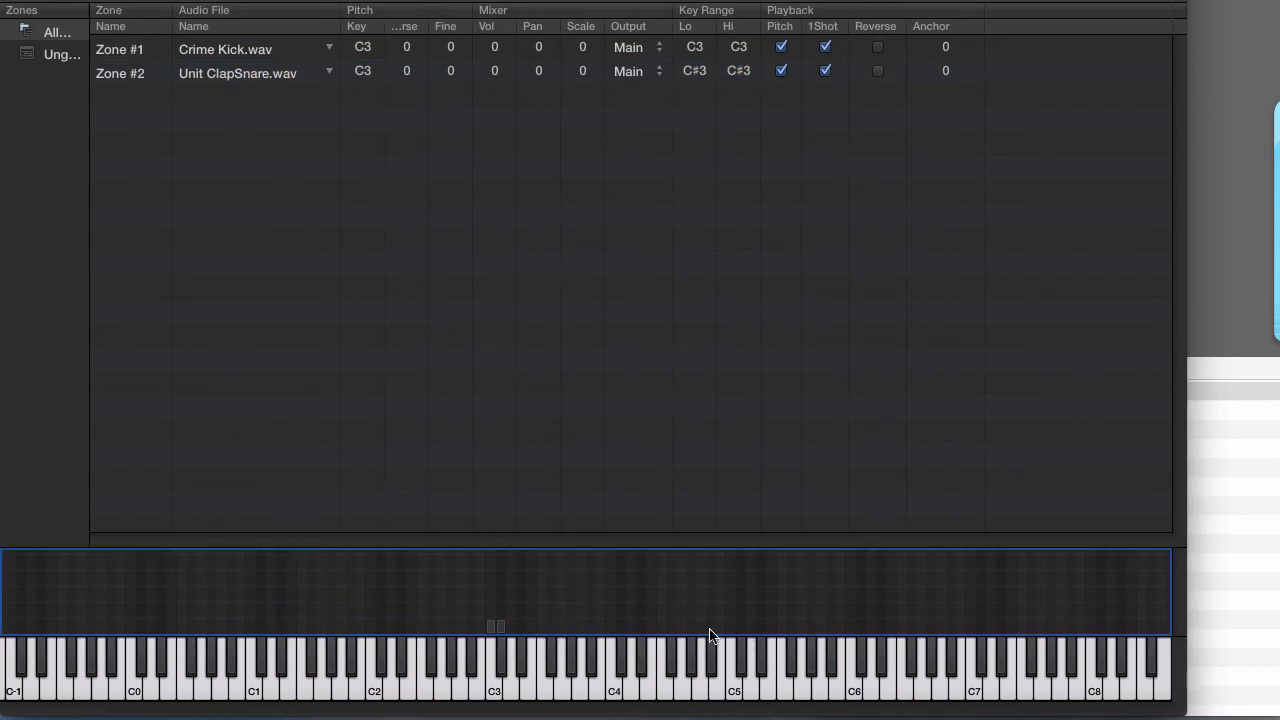
mouse_move(696, 640)
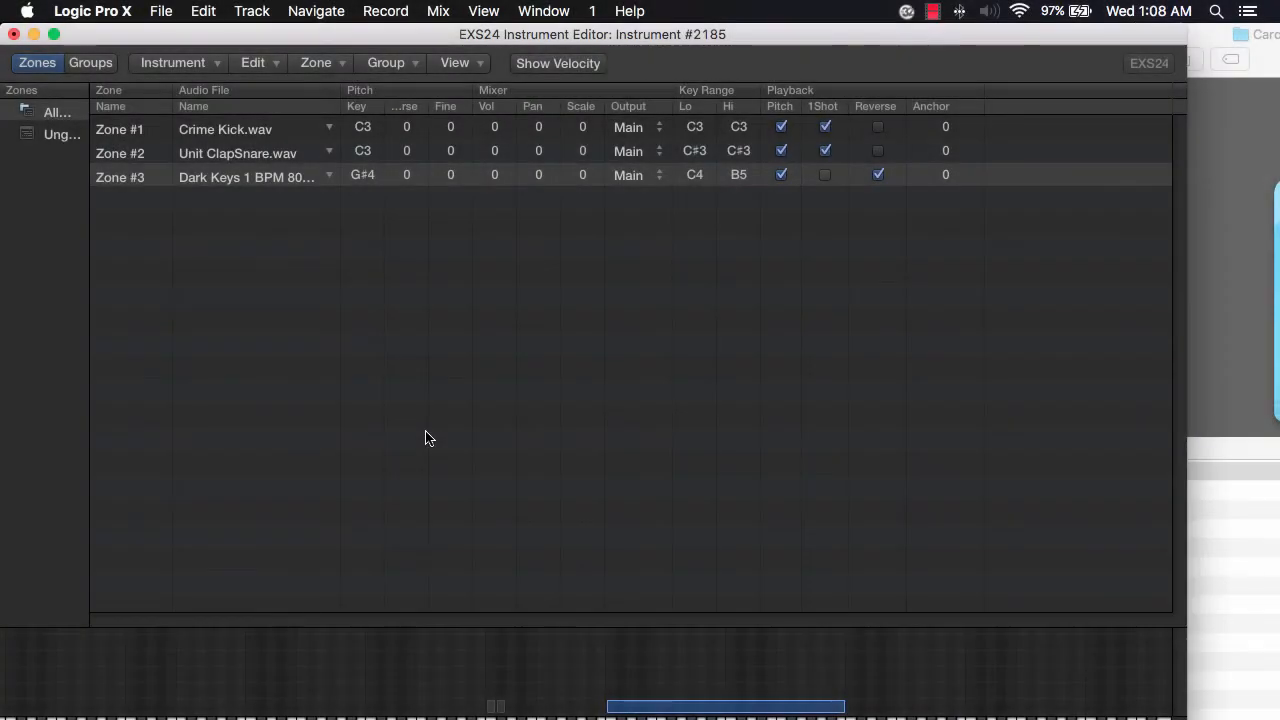
mouse_move(196, 84)
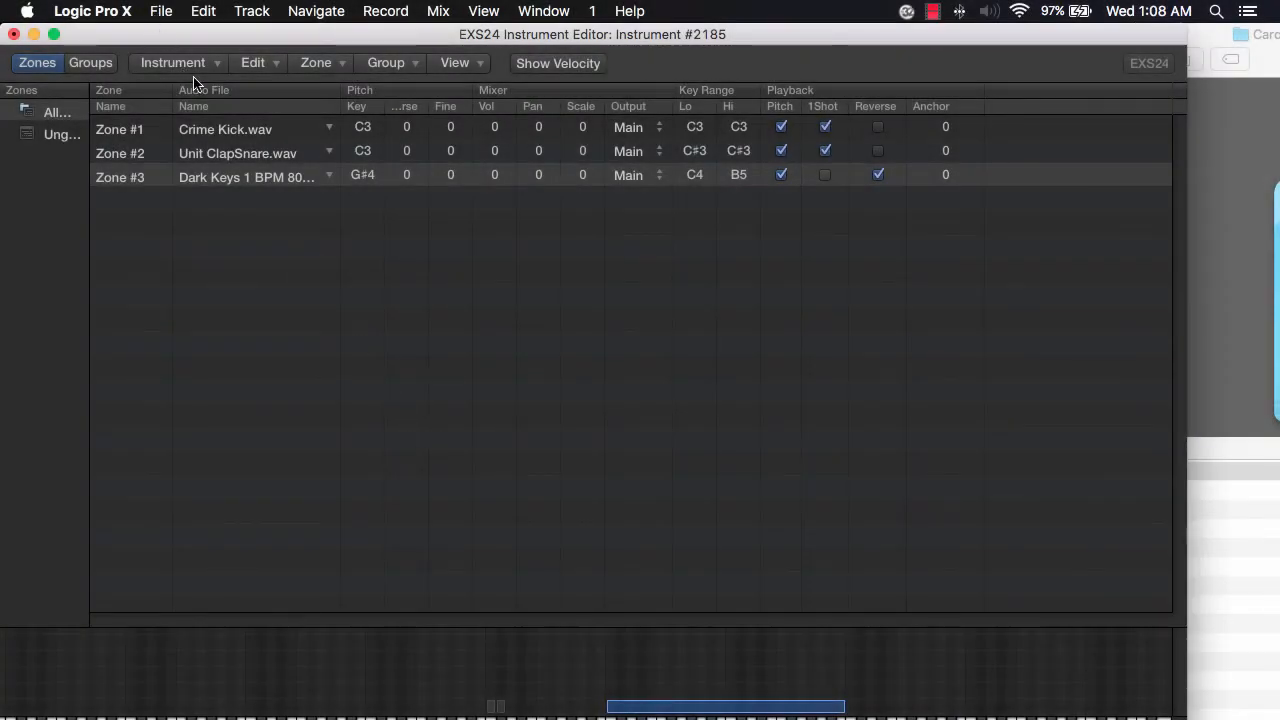
- Save the kit via Instrument > Save As as SamplerInstrument
click(172, 62)
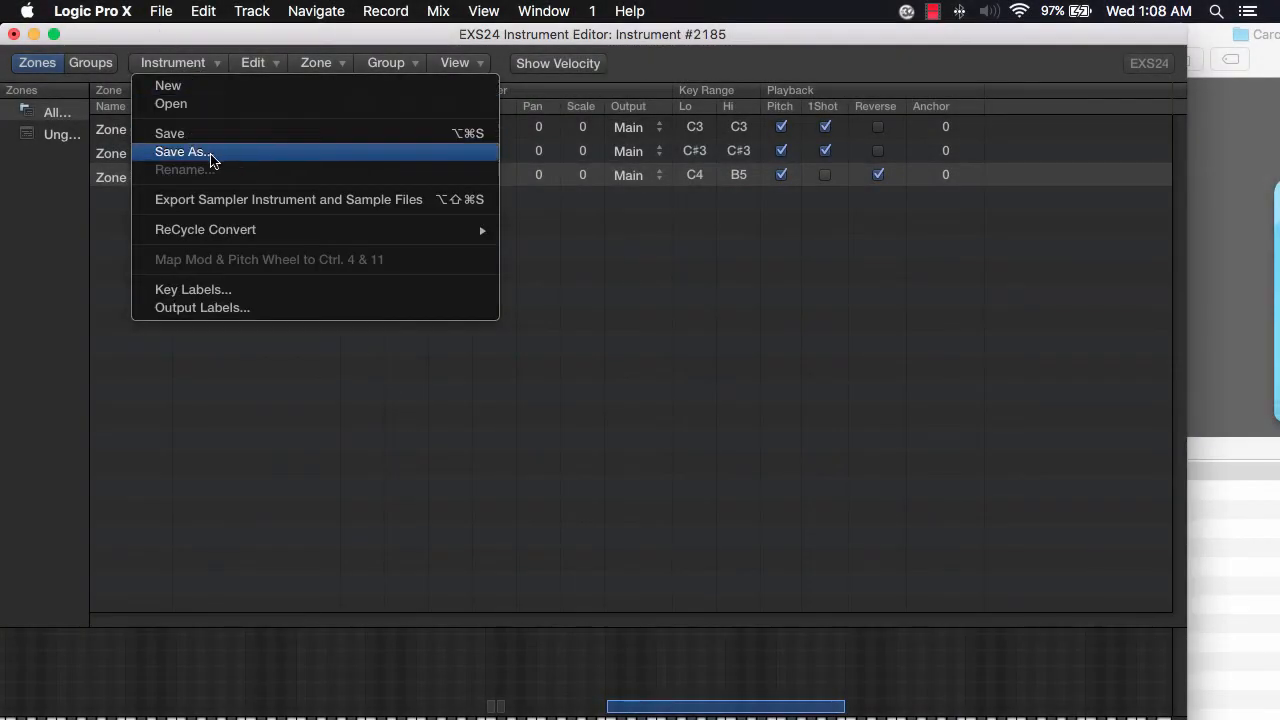
click(180, 152)
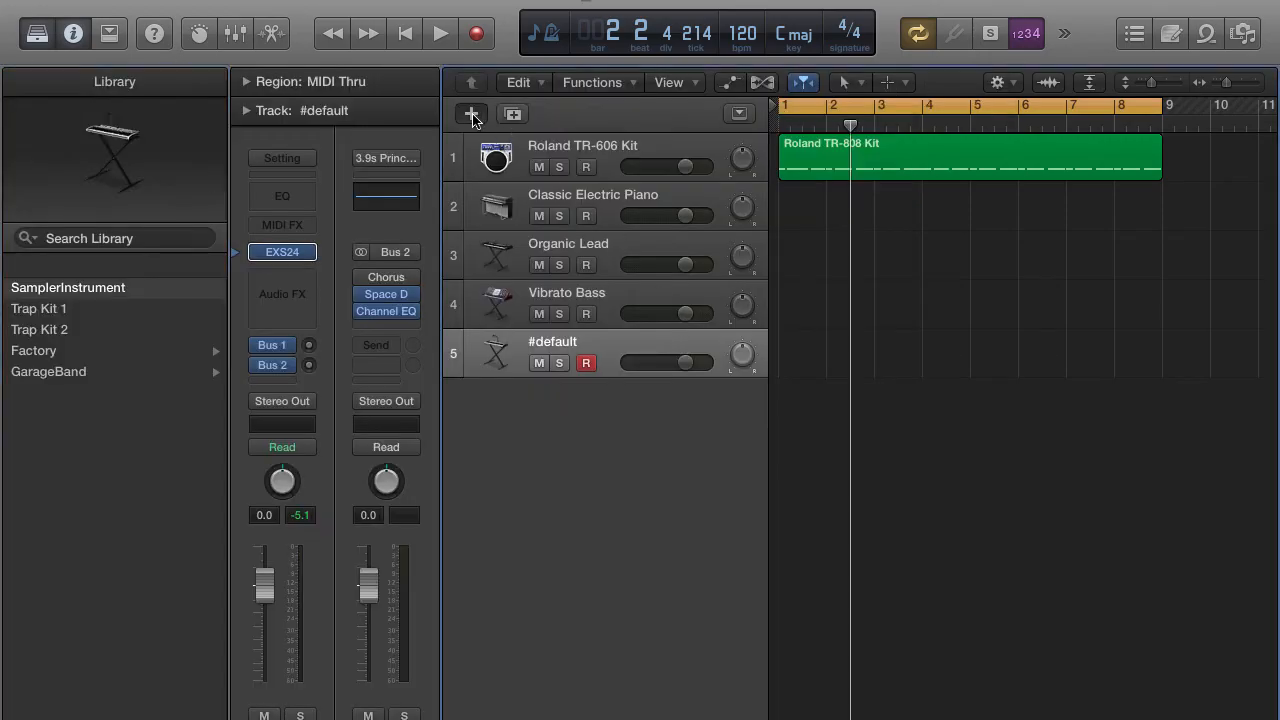
- Add a sixth Software Instrument track and load EXS24 (Sampler) in its instrument slot
click(472, 112)
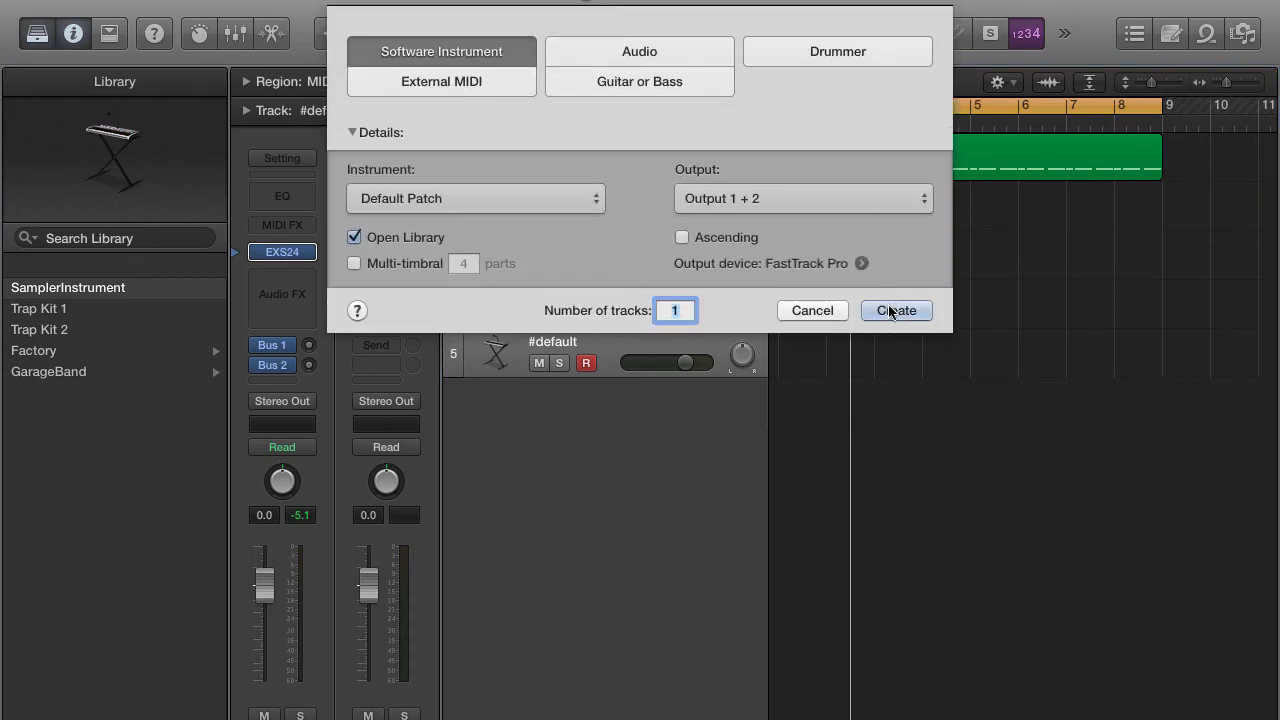
click(896, 310)
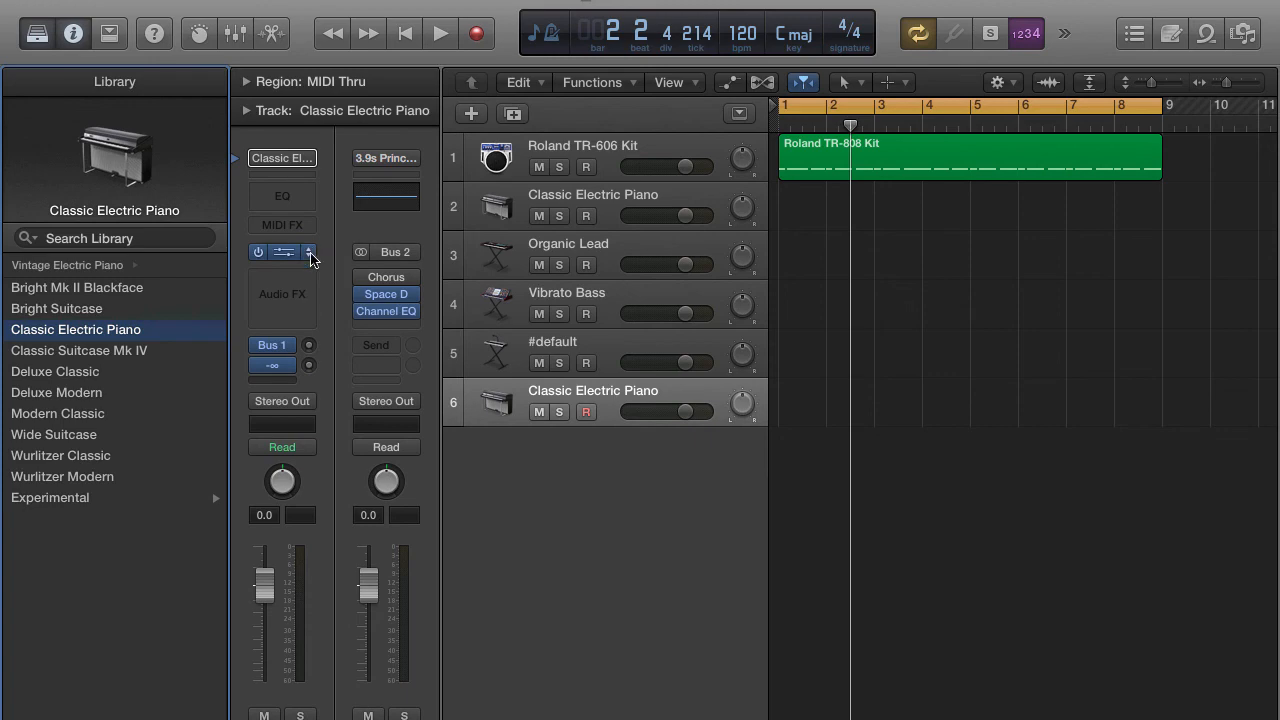
click(284, 252)
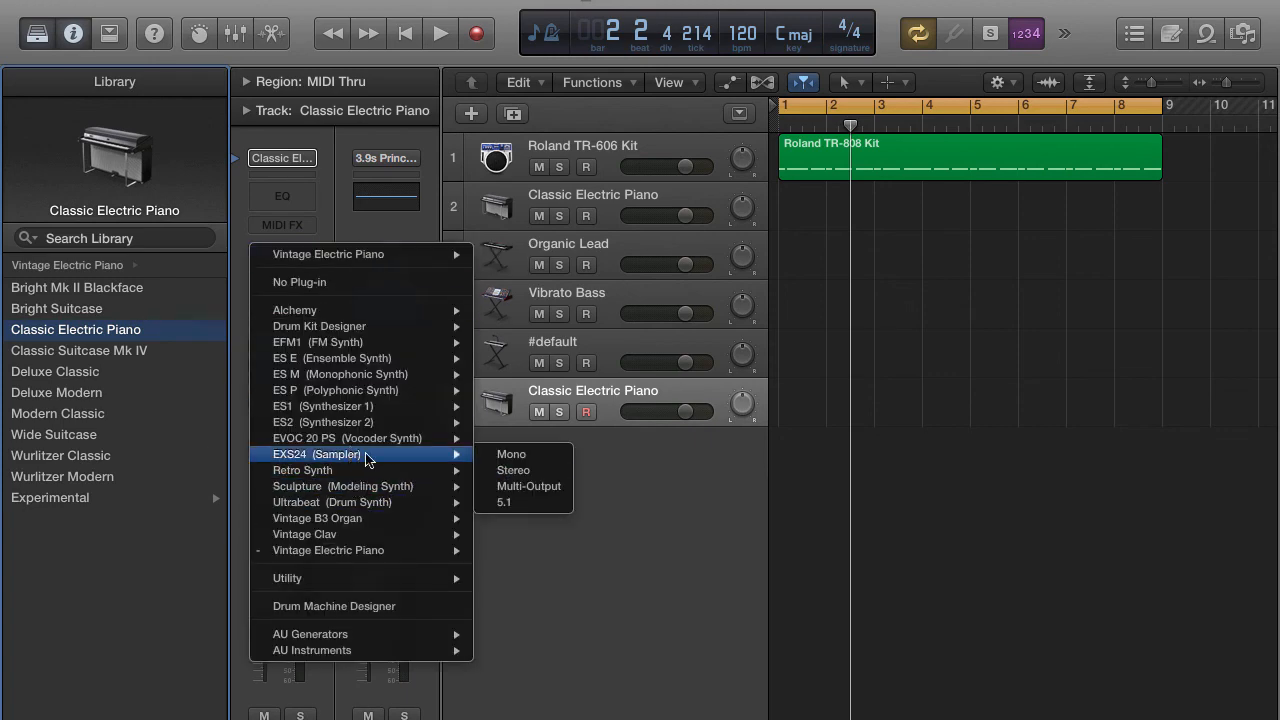
click(512, 470)
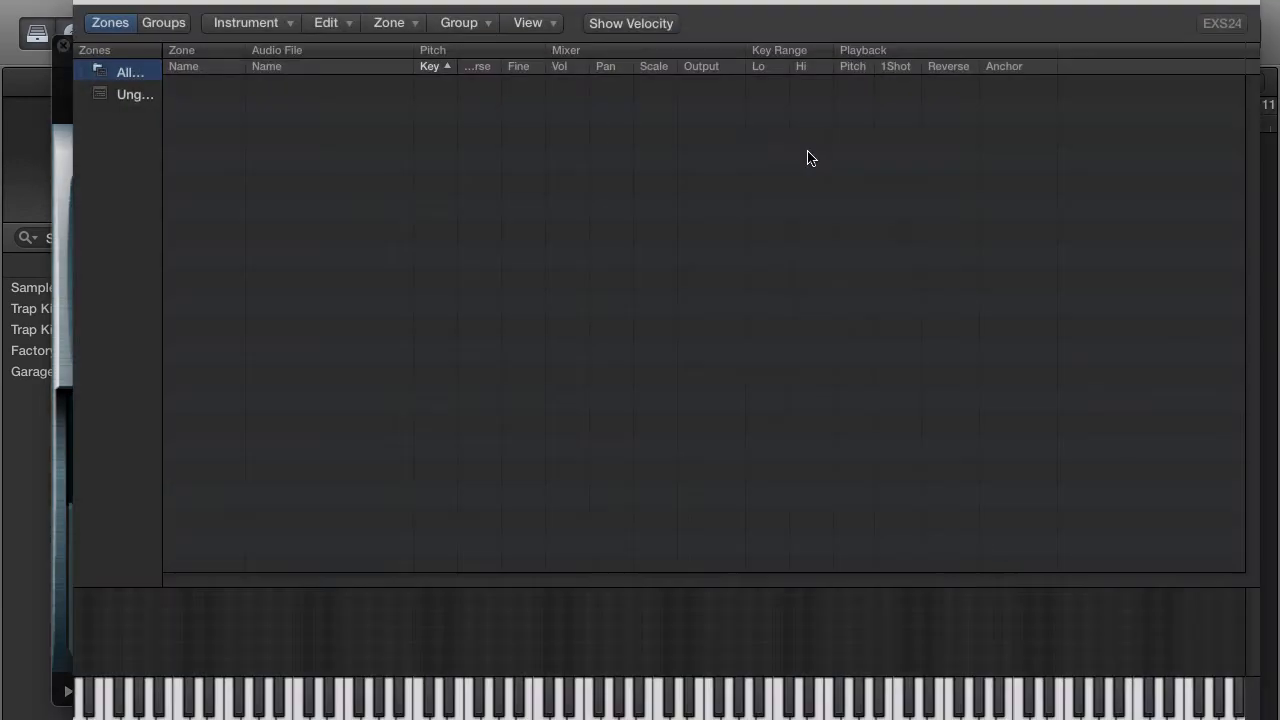
- Load SamplerInstrument.exs into the new sampler via Instrument > Open
click(246, 22)
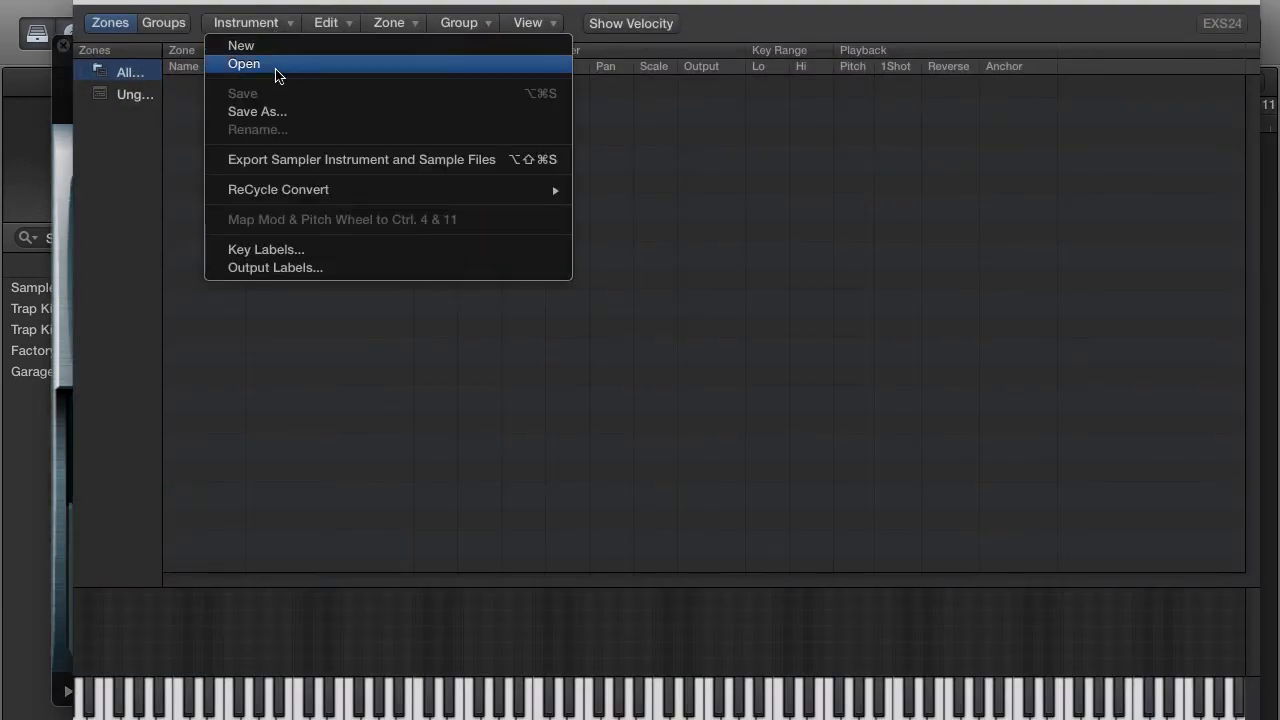
click(244, 62)
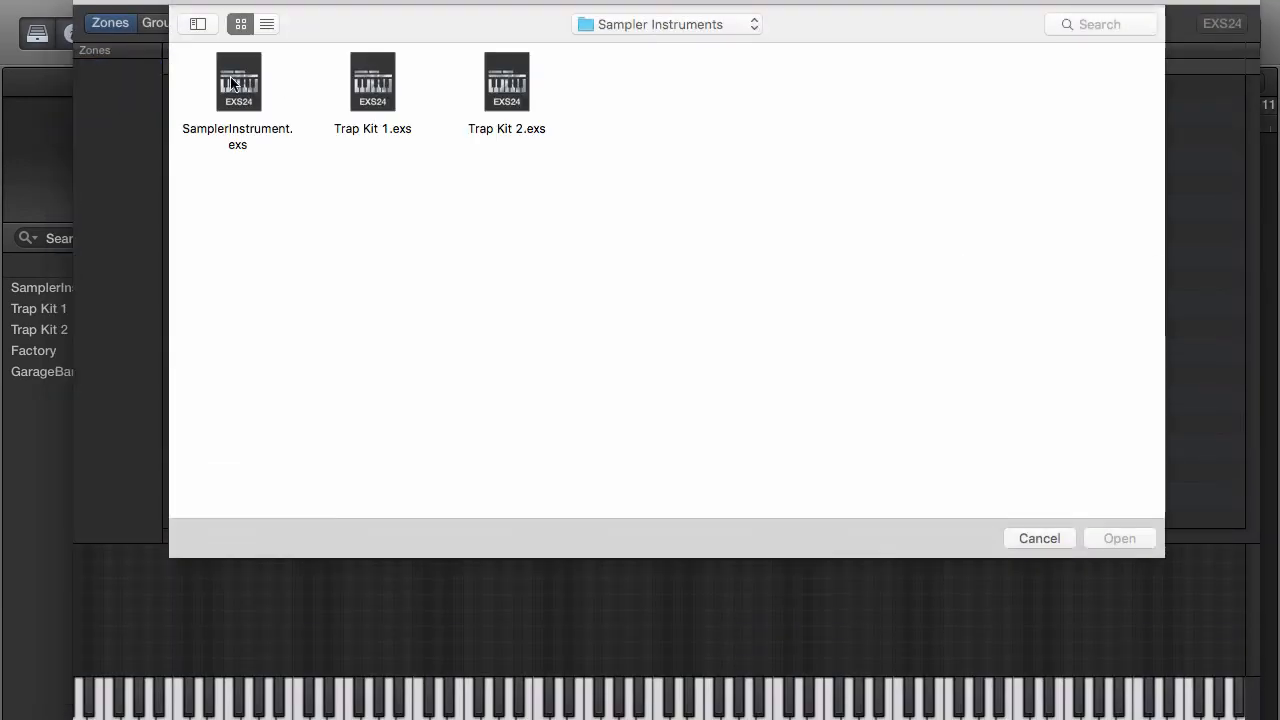
click(238, 82)
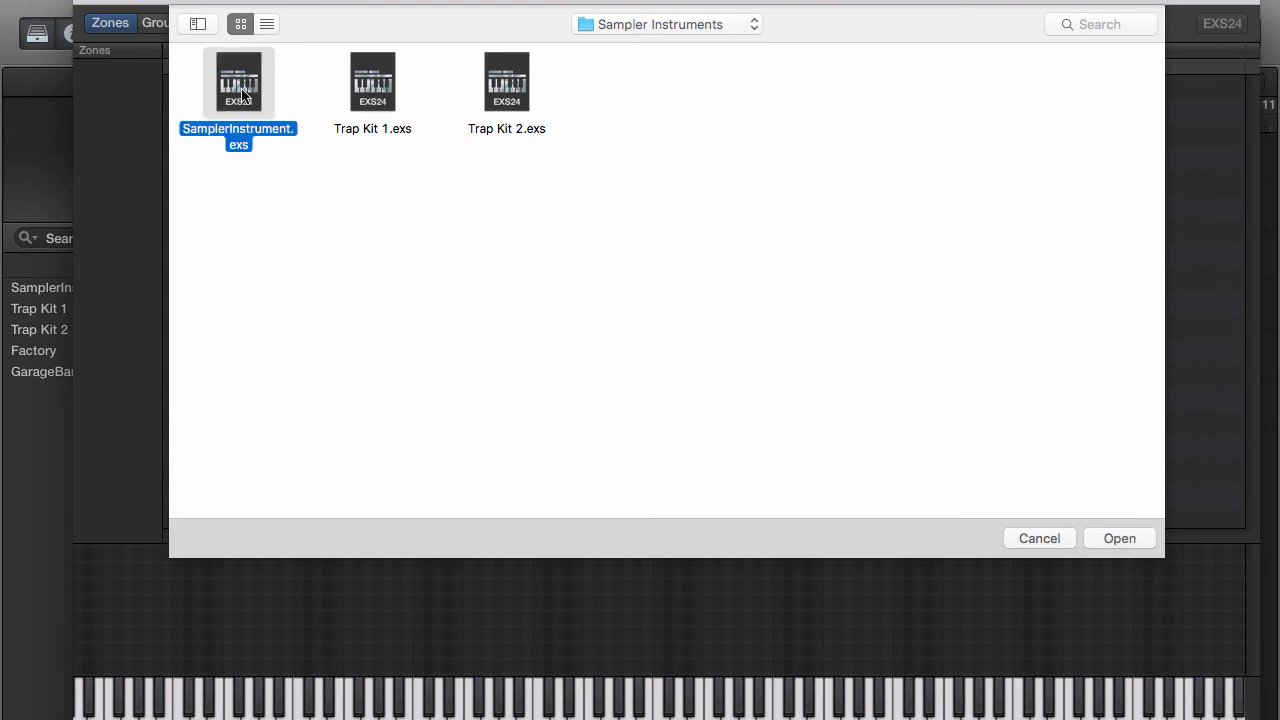
click(1118, 538)
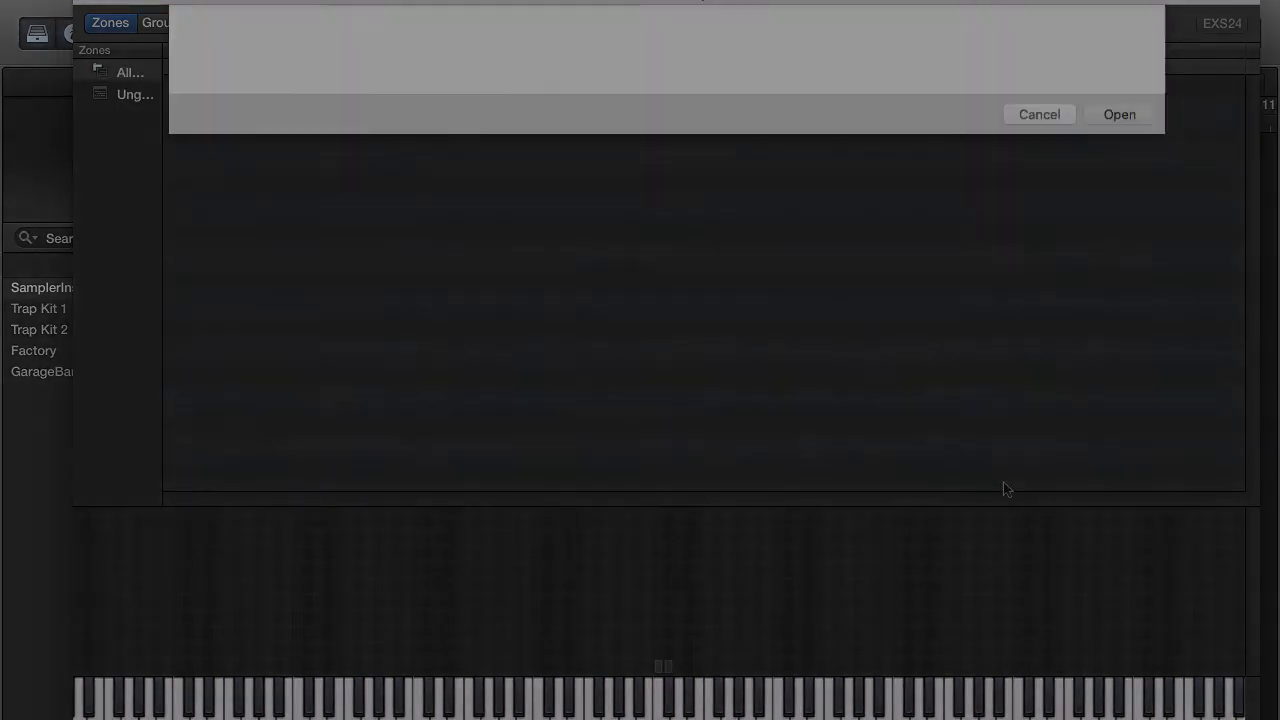